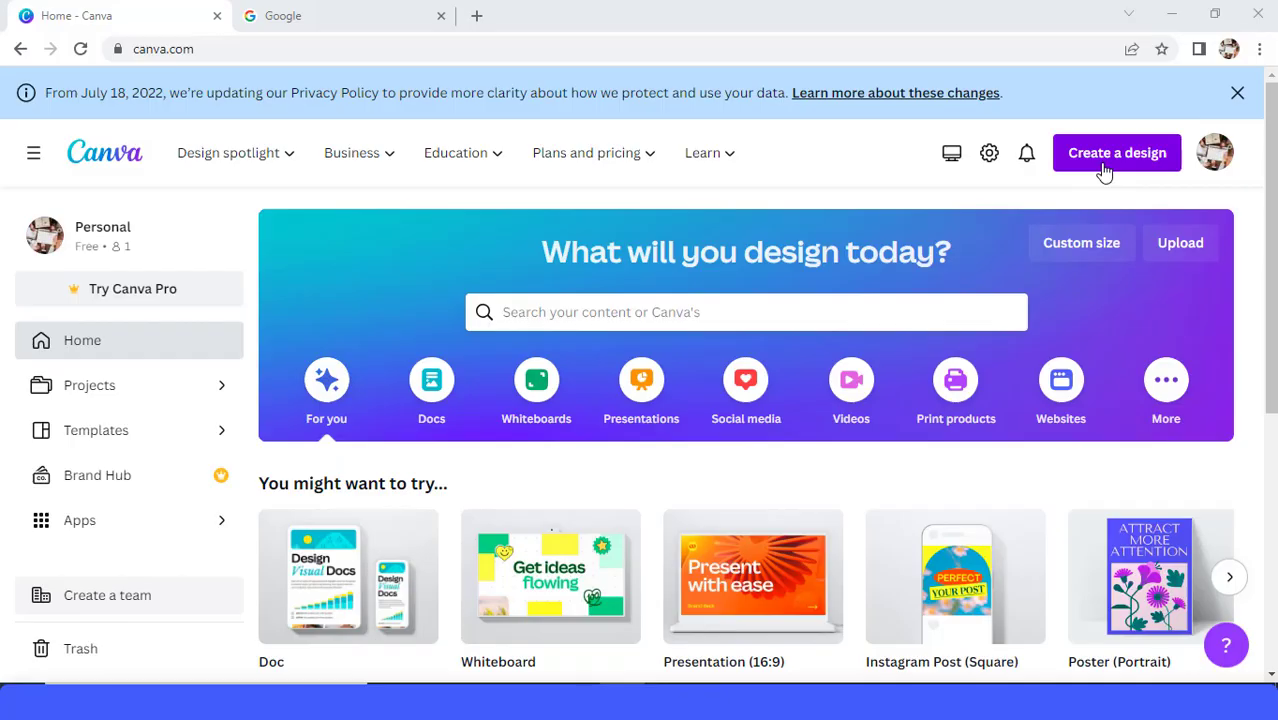
# Create a new blank YouTube Shorts video design at 1080 × 1920 px
pyautogui.click(1117, 152)
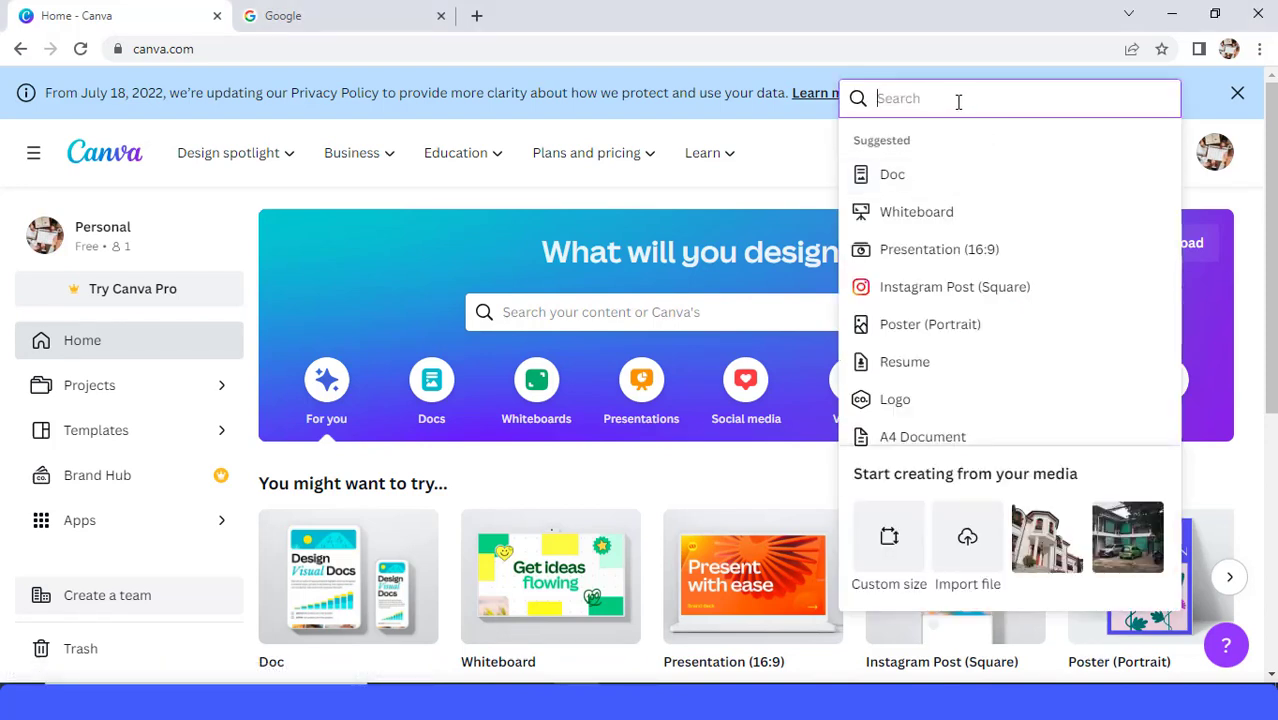
pyautogui.write('short')
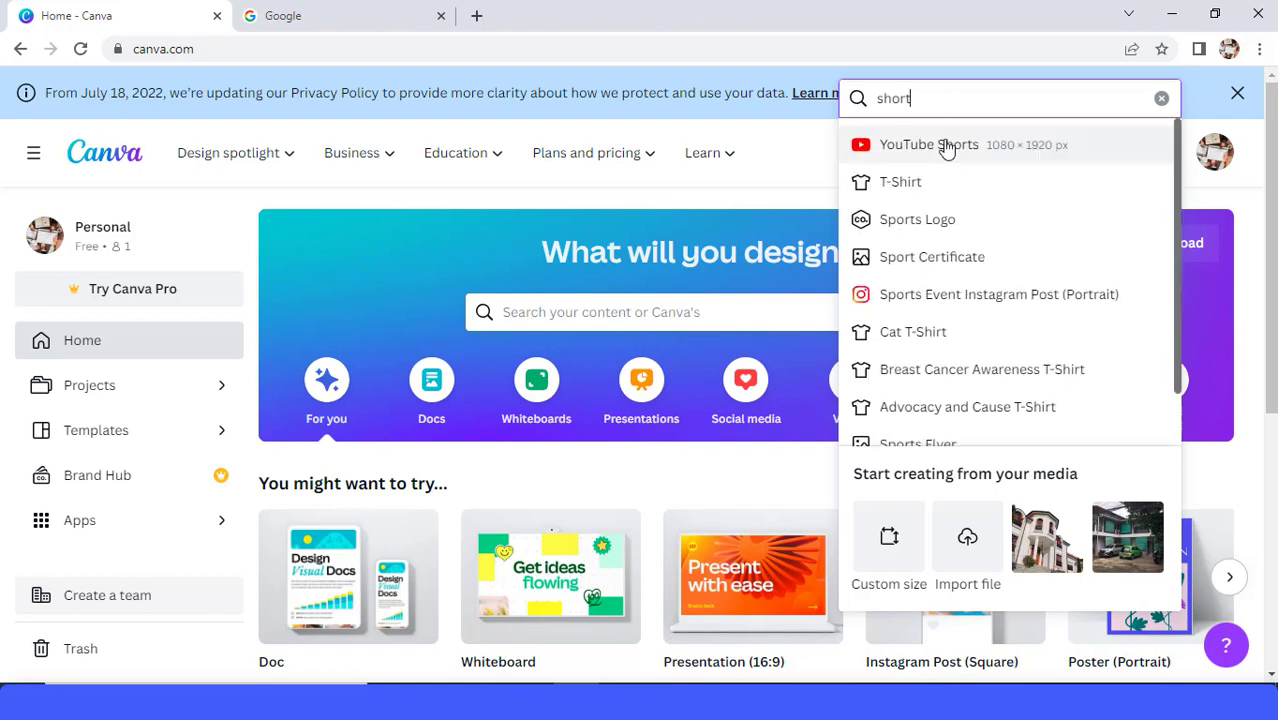
pyautogui.click(928, 144)
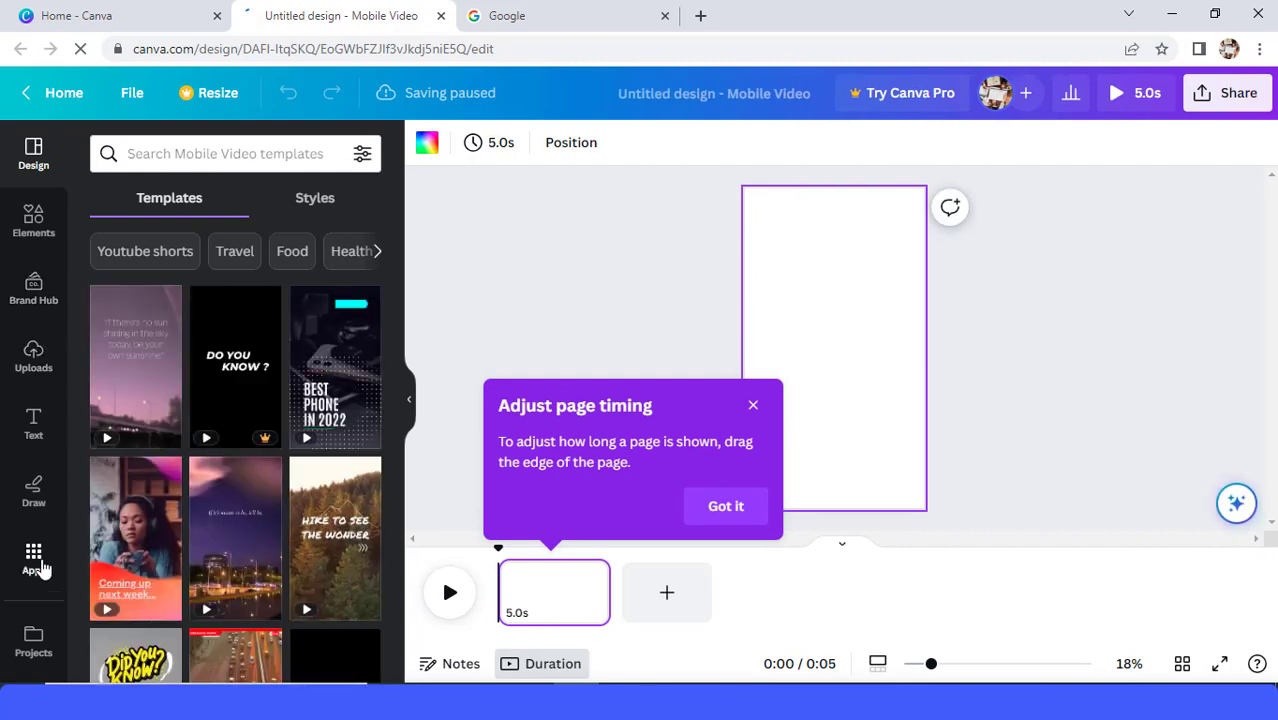
# Generate four photo-style, portrait-ratio images of a rugged bearded ranger with Text to Image
pyautogui.click(33, 555)
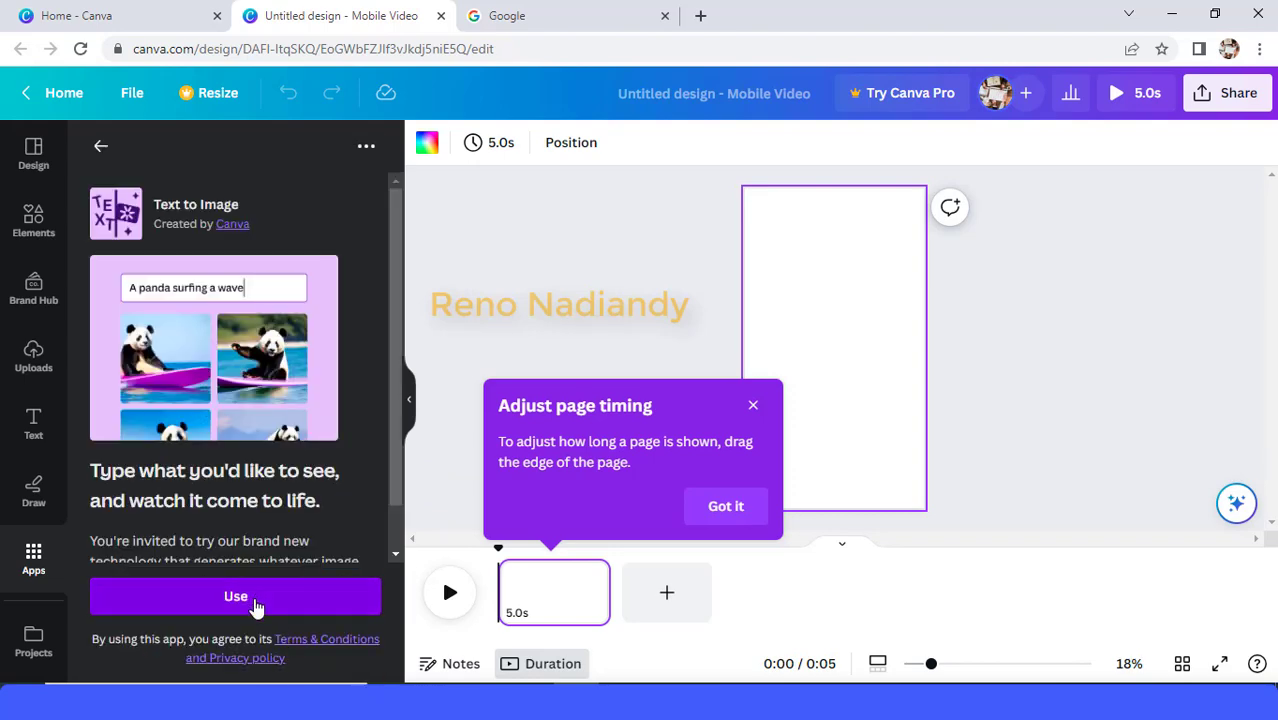
pyautogui.click(235, 596)
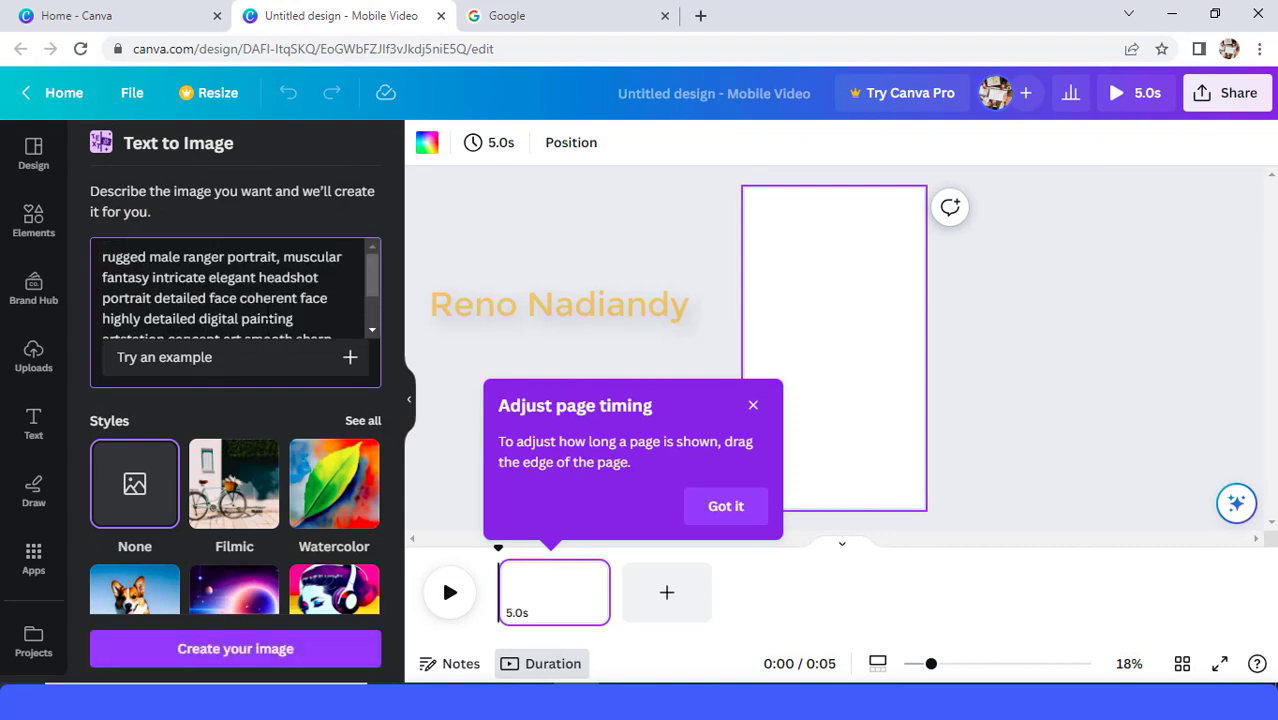
pyautogui.scroll(-3)
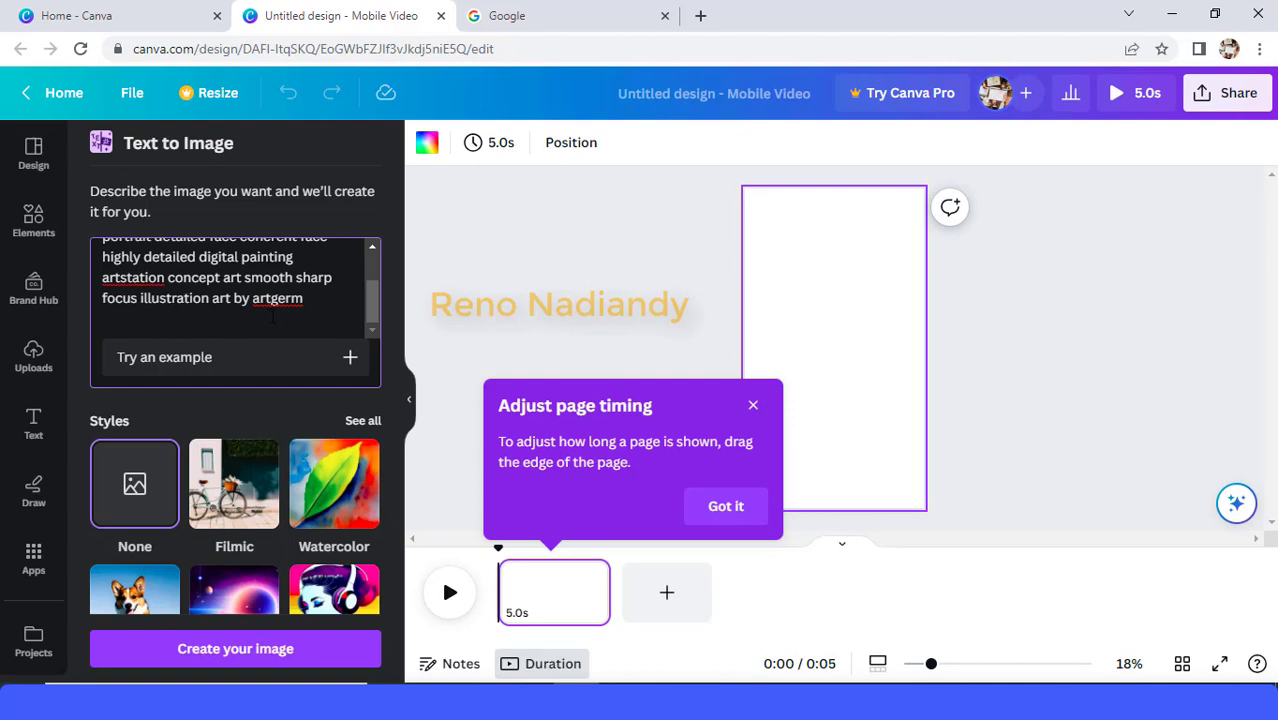
pyautogui.scroll(-3)
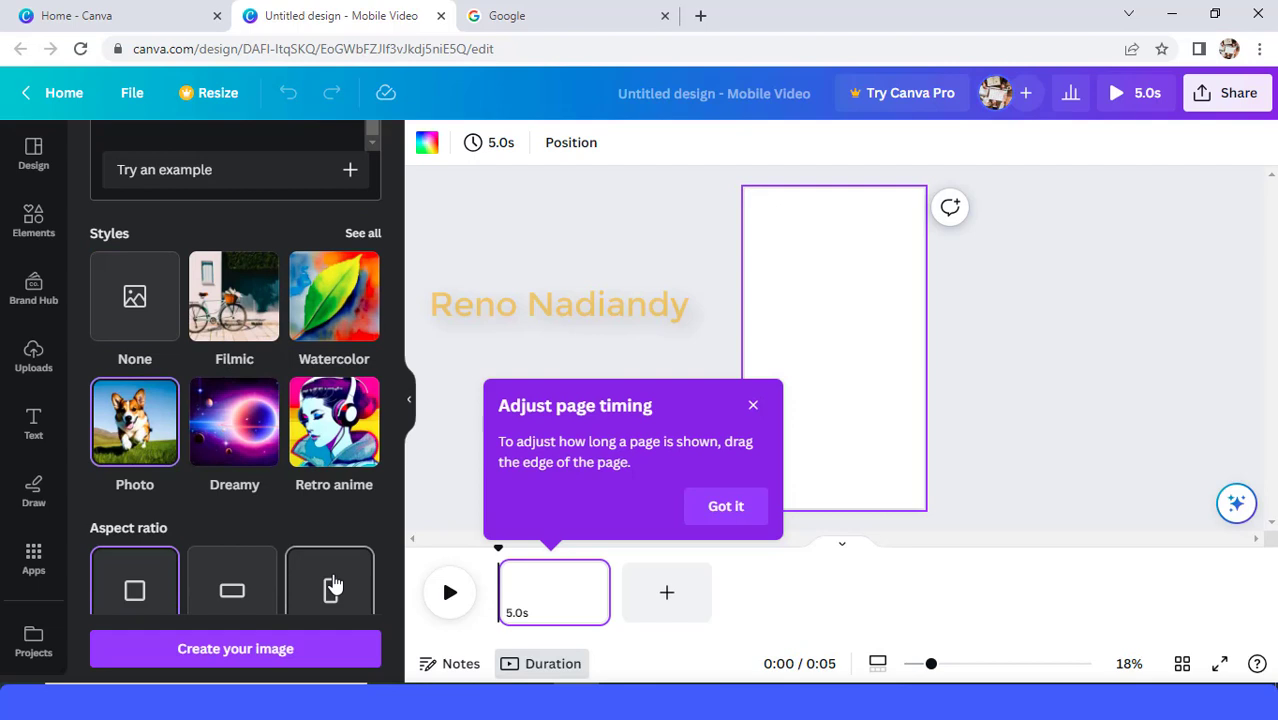
pyautogui.click(330, 588)
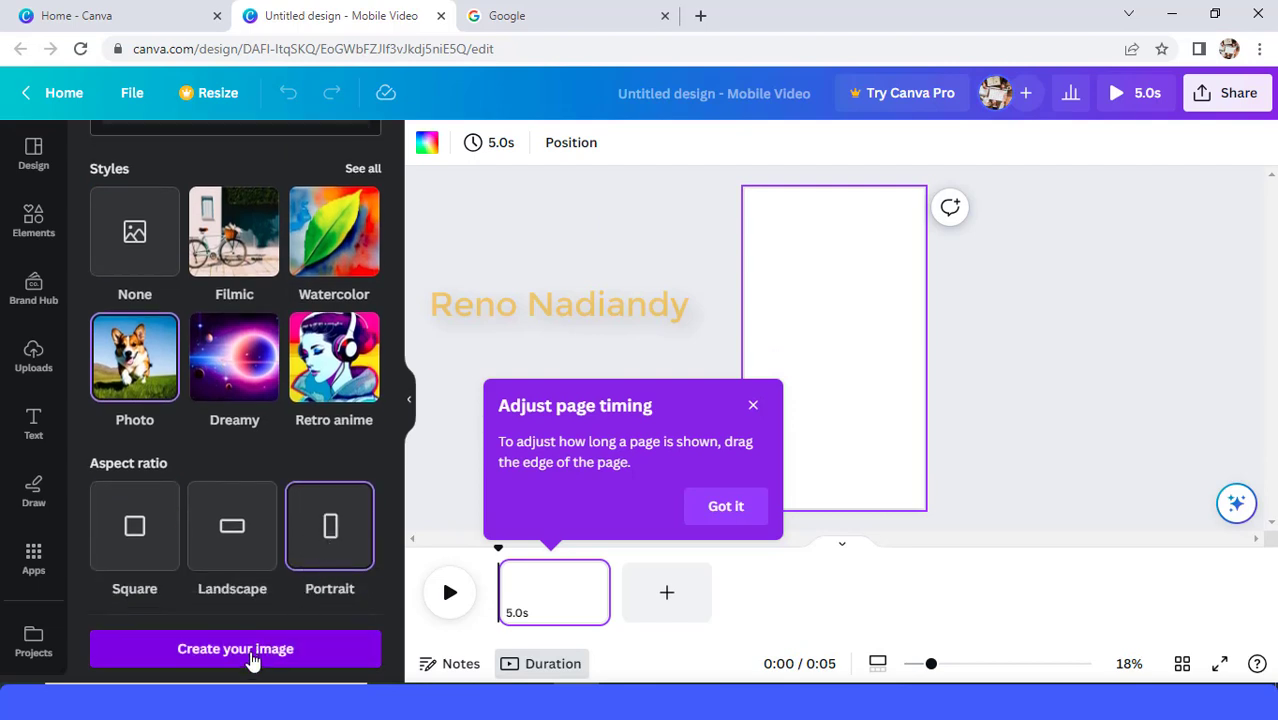
pyautogui.click(235, 648)
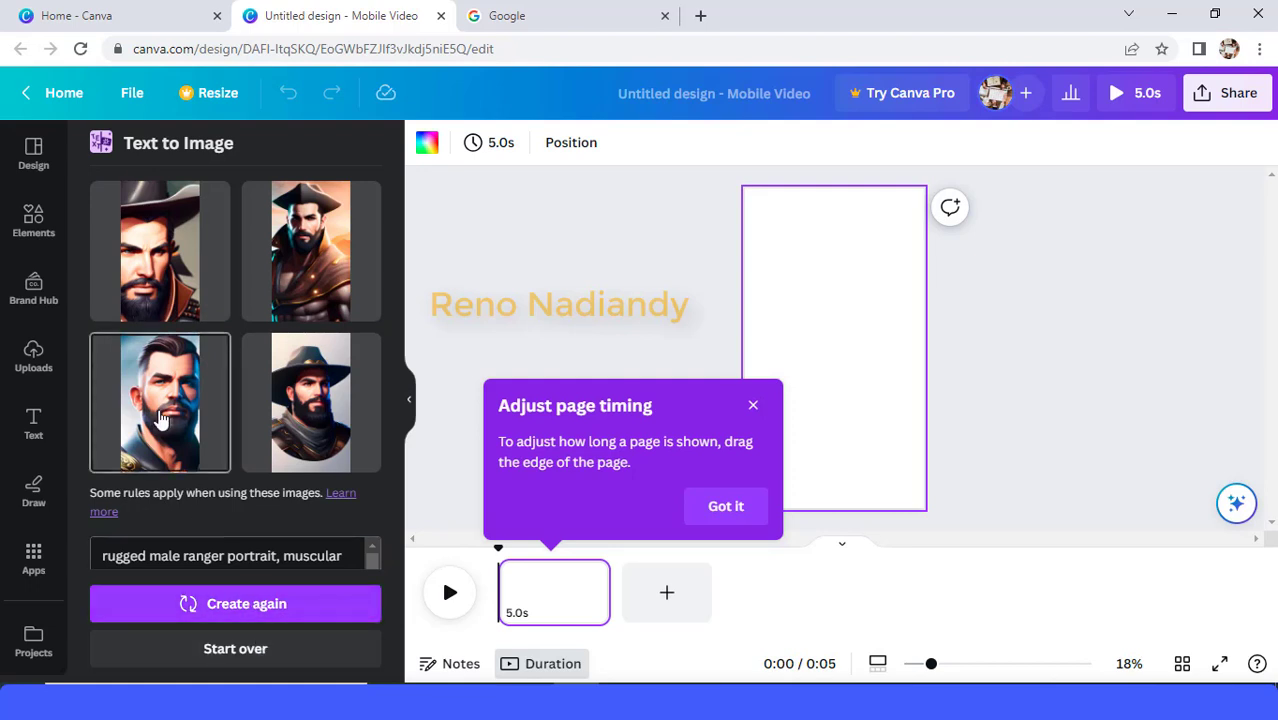
# Add the short-haired bearded man portrait and set it as the page background
pyautogui.click(160, 402)
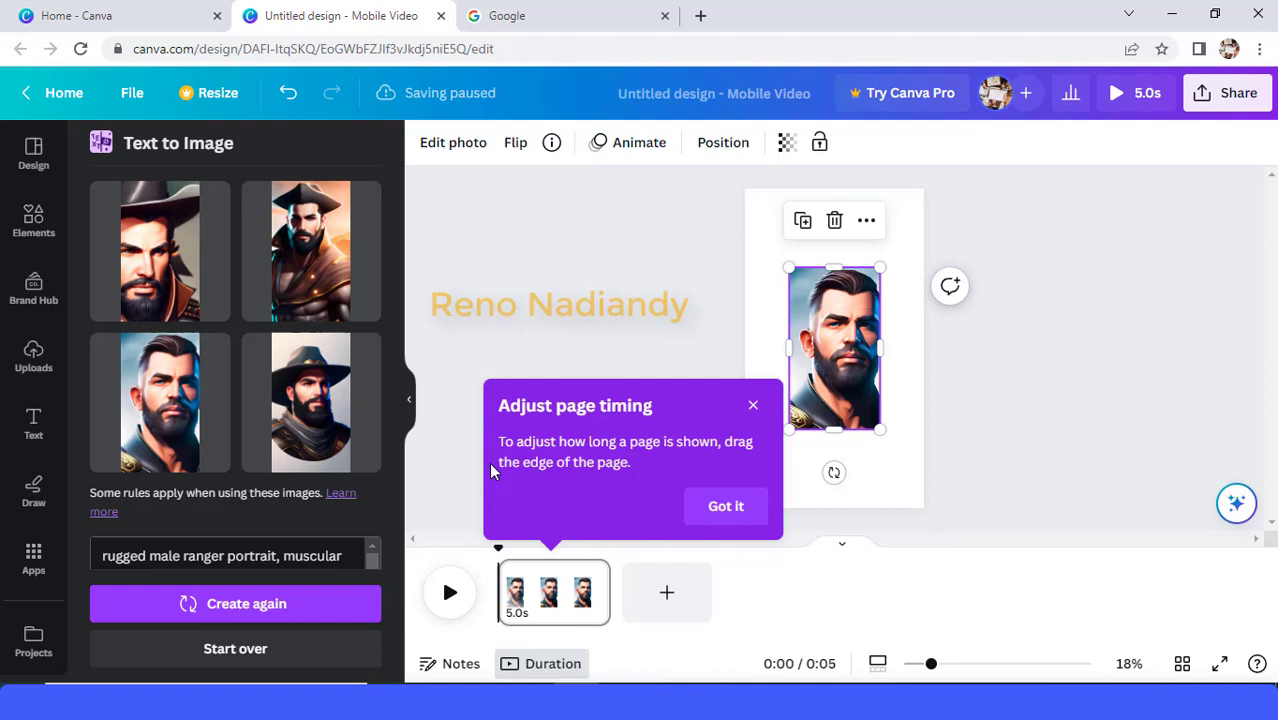
pyautogui.rightClick(835, 345)
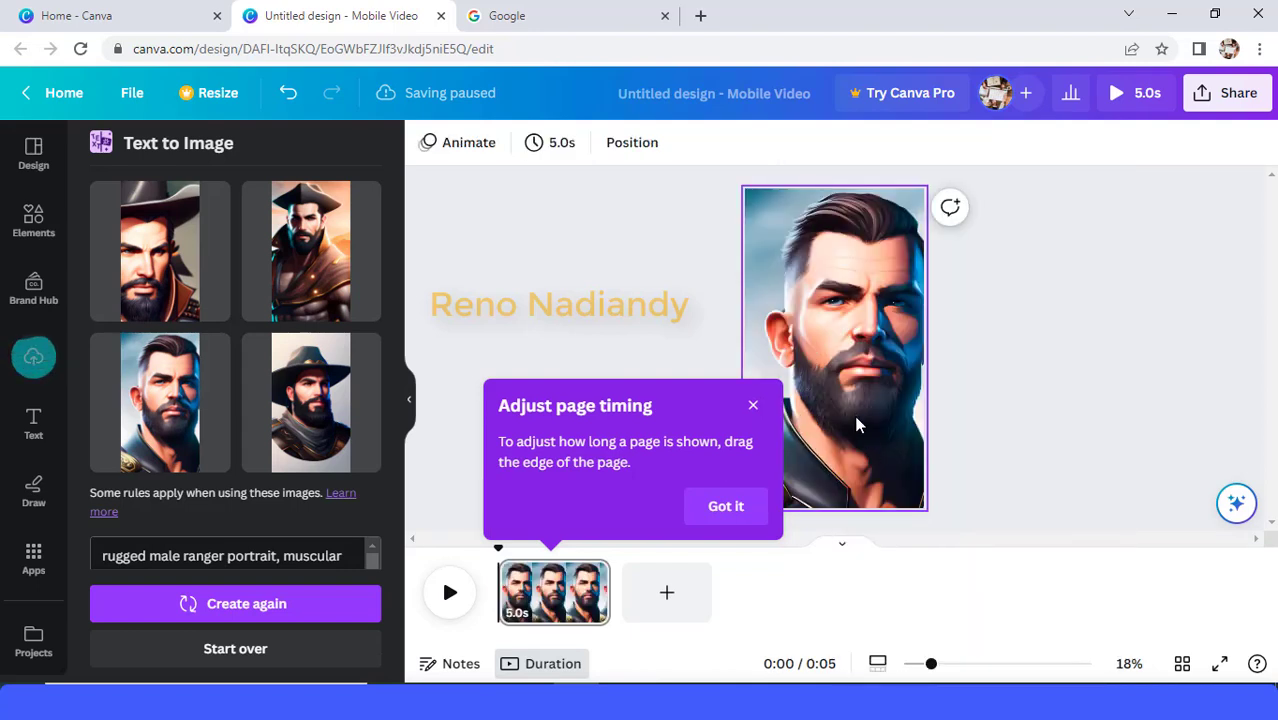
pyautogui.click(833, 345)
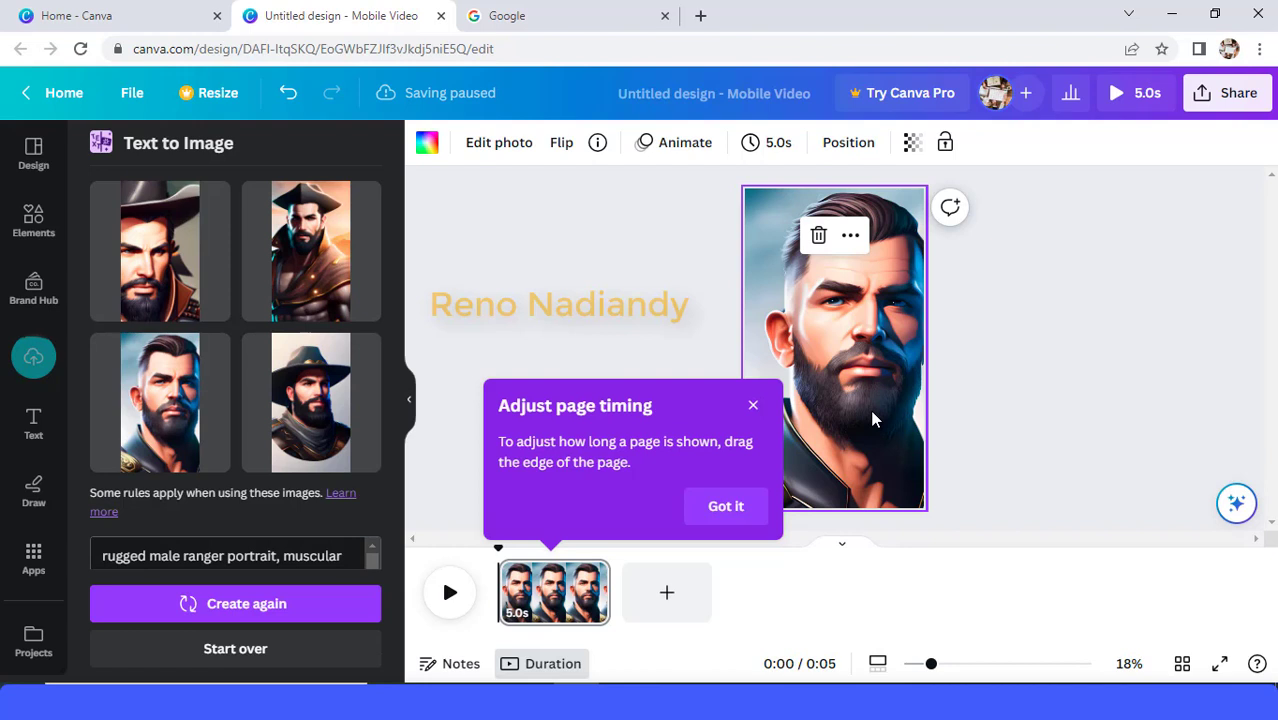
# Crop the background portrait to frame his face and dismiss the timing tip
pyautogui.click(499, 142)
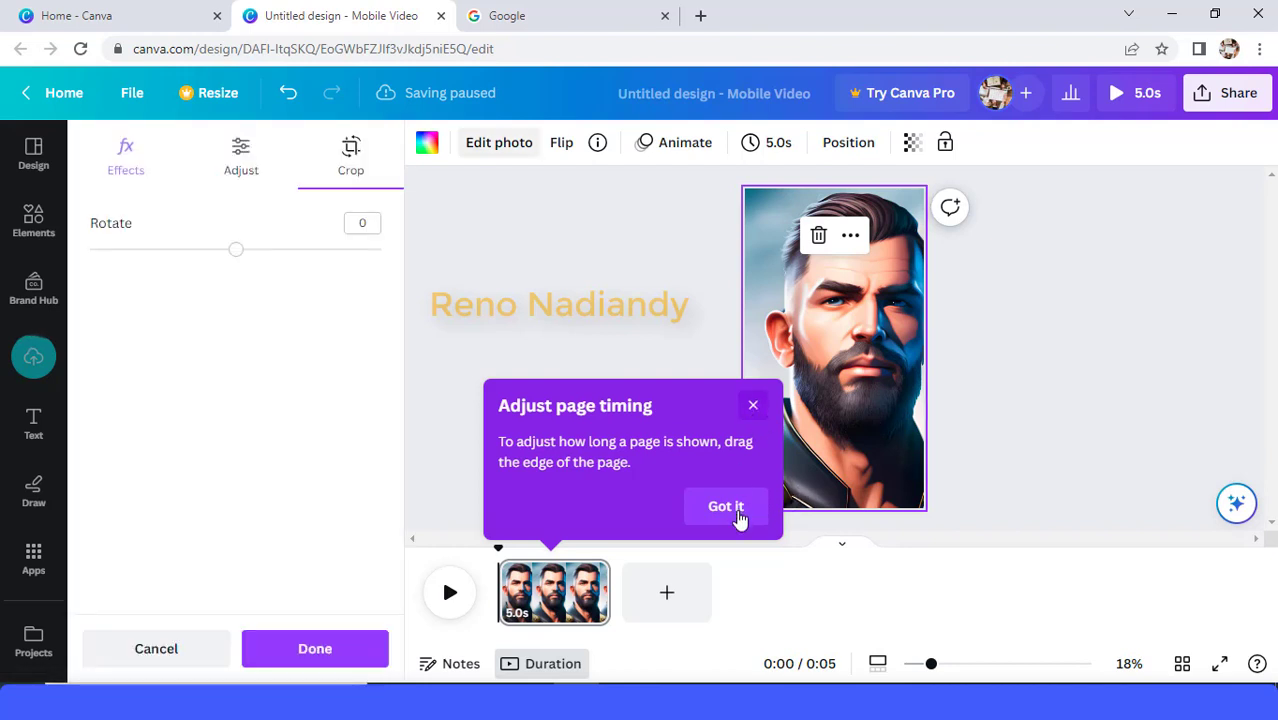
pyautogui.click(726, 506)
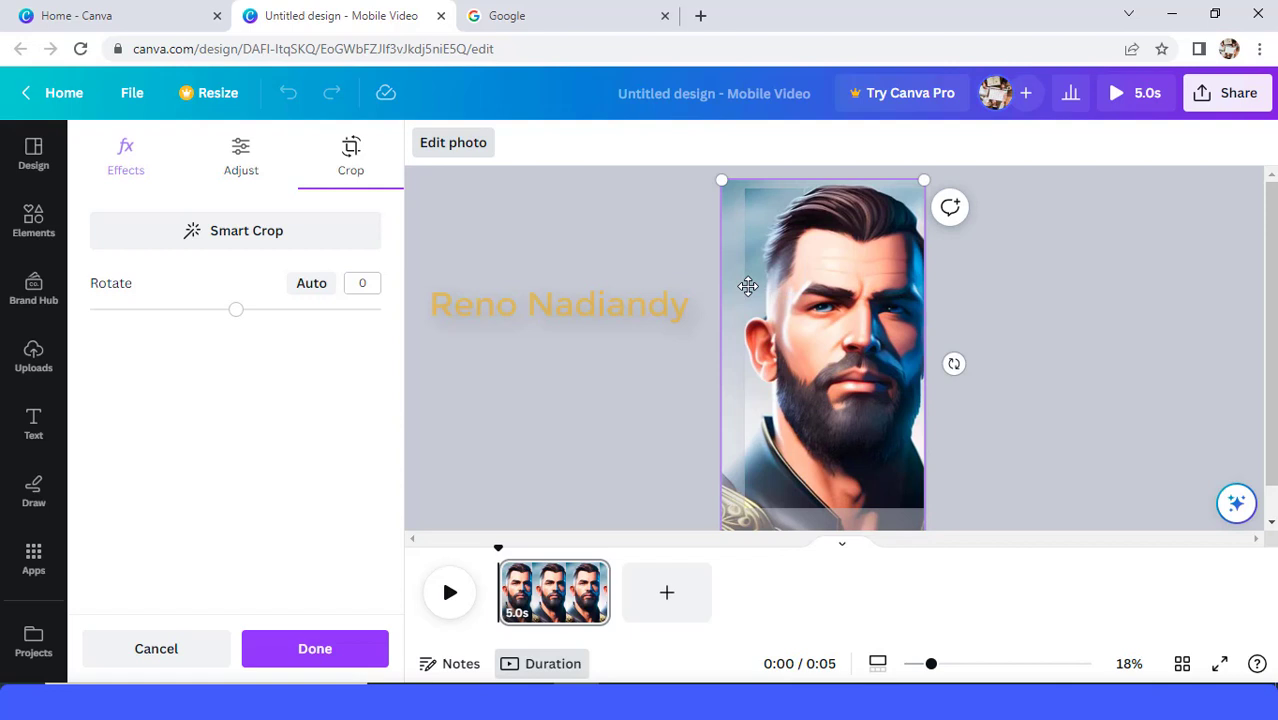
pyautogui.moveTo(748, 287); pyautogui.dragTo(867, 351)
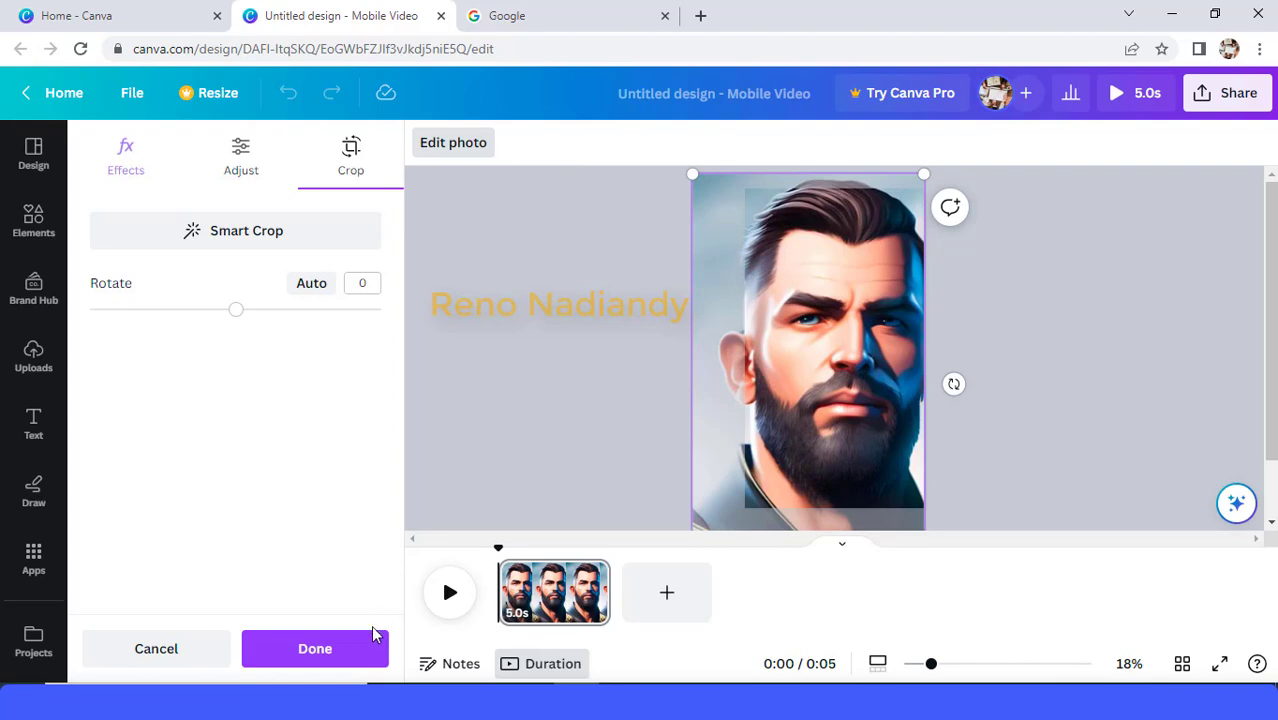
pyautogui.click(315, 648)
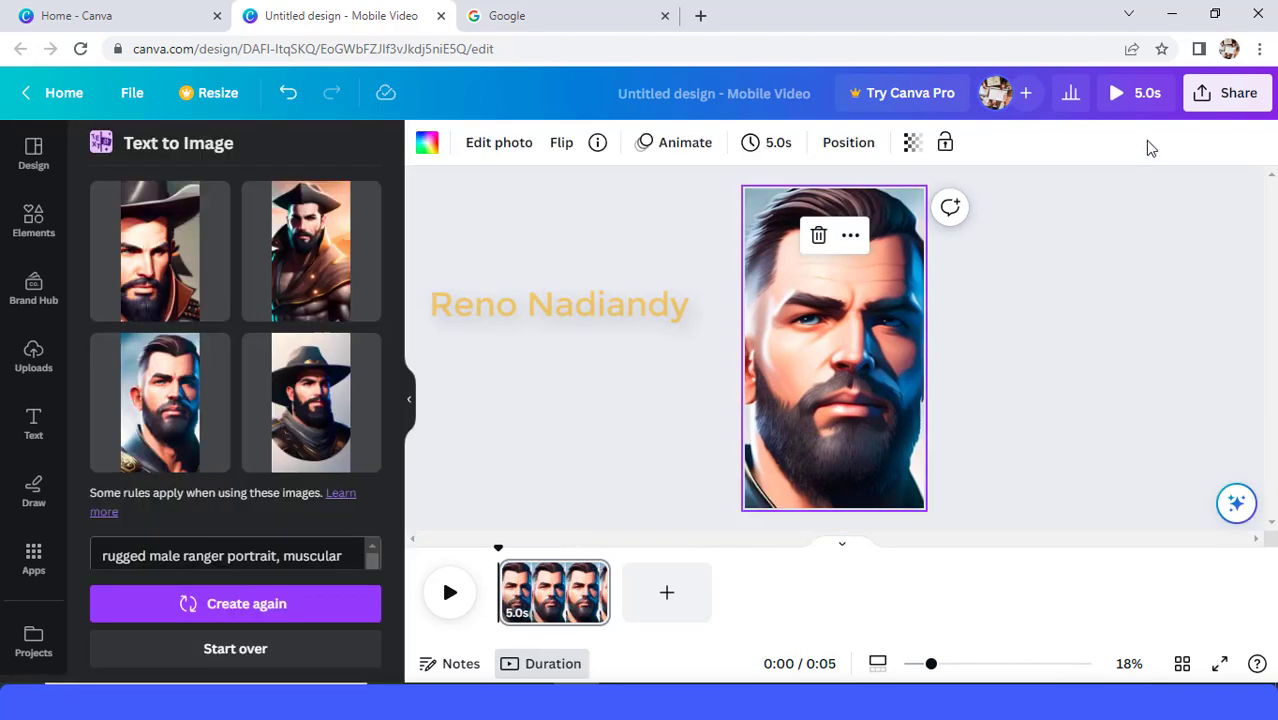
# Download the portrait design as a PNG image
pyautogui.click(1238, 92)
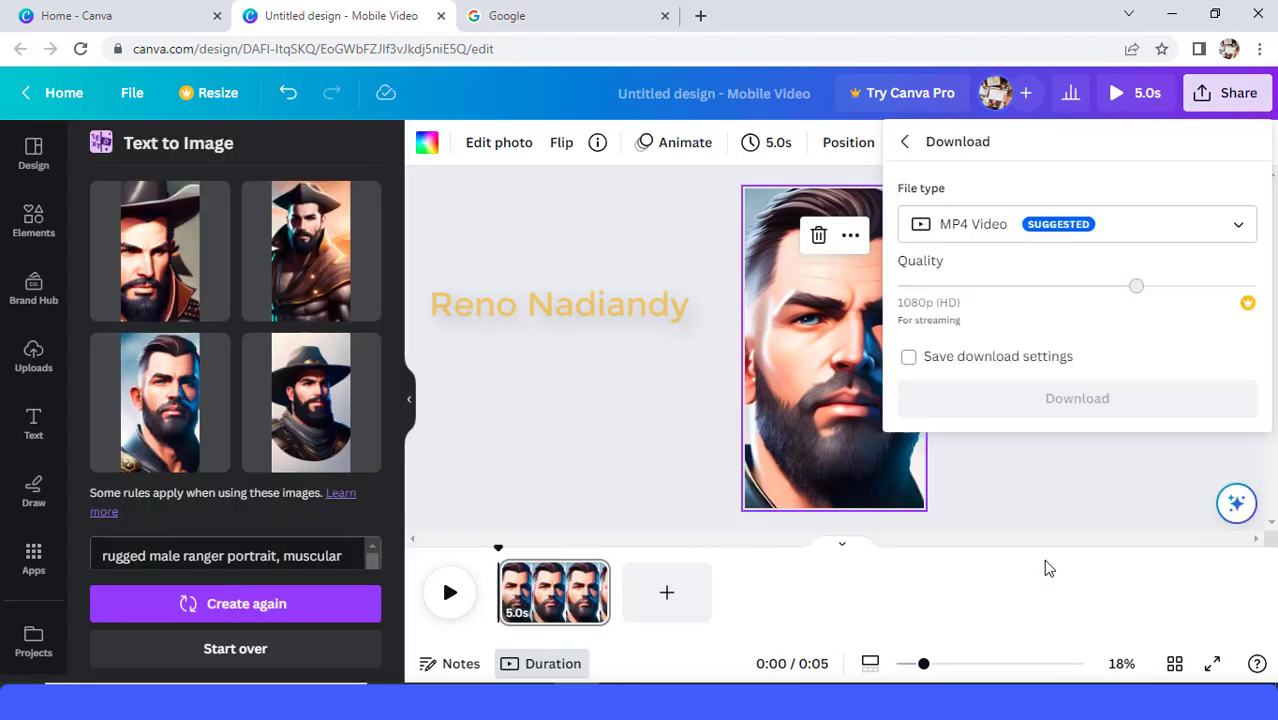
pyautogui.click(1076, 224)
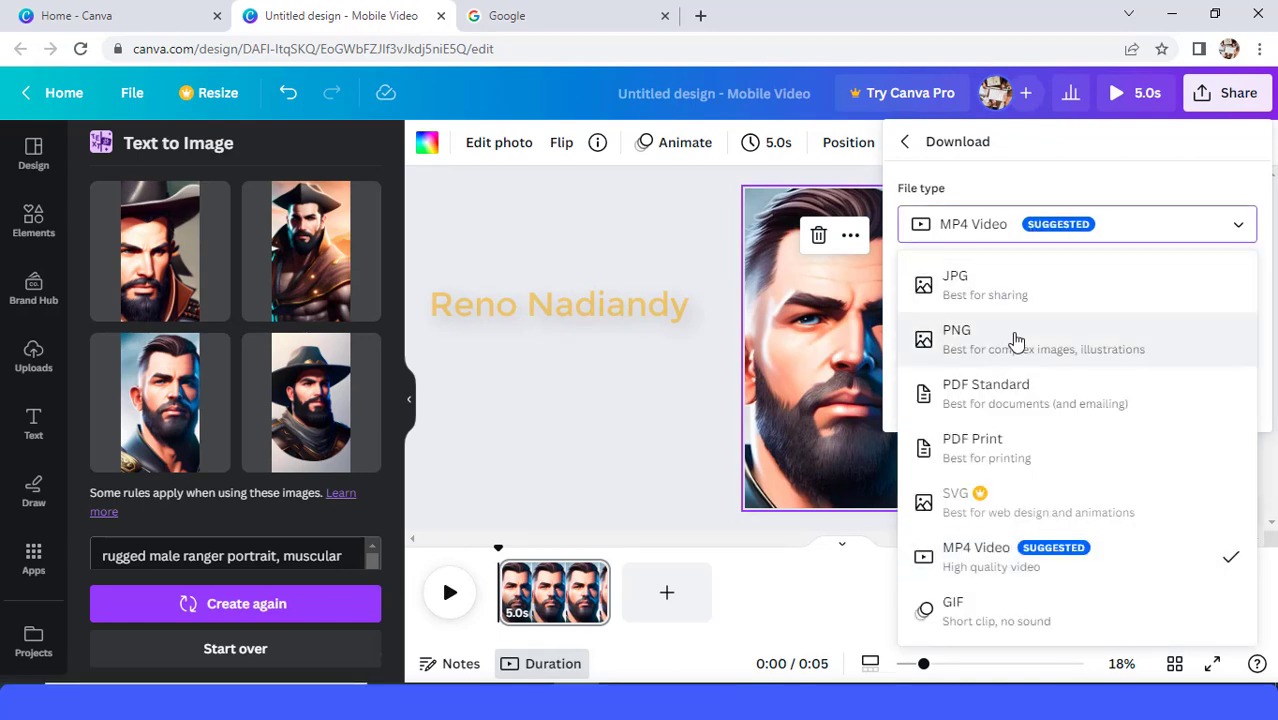
pyautogui.click(956, 330)
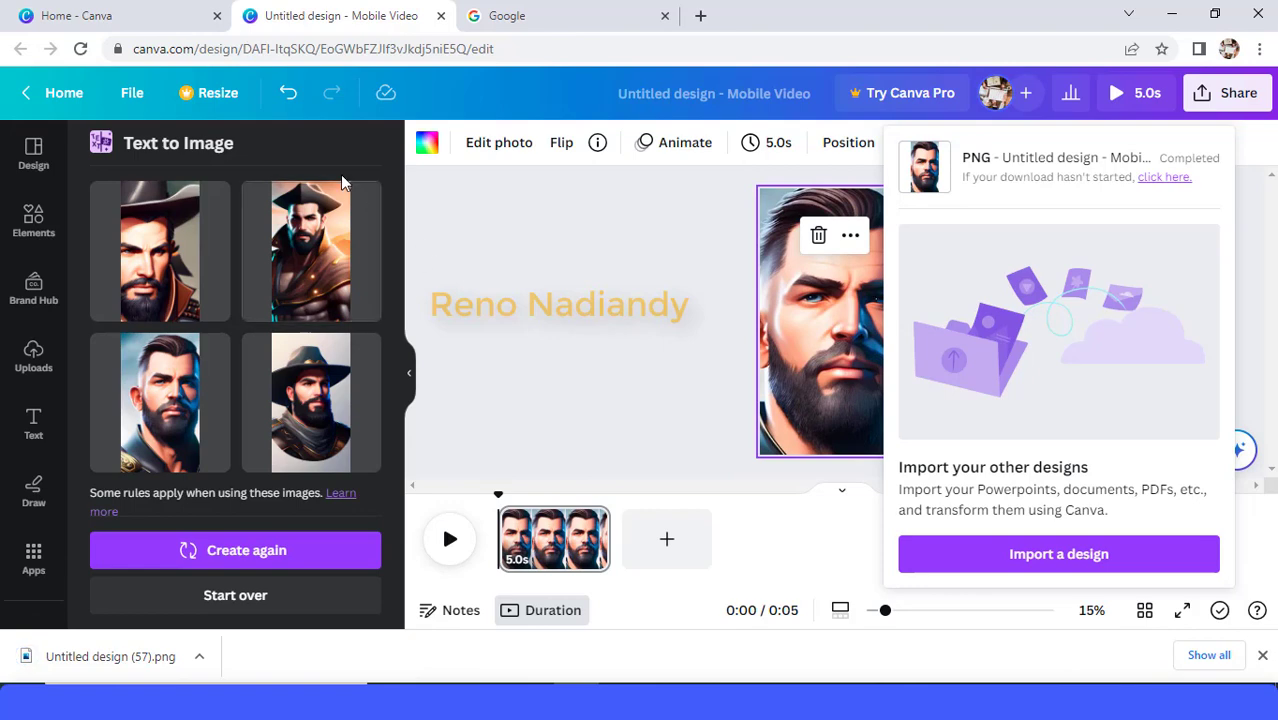
pyautogui.moveTo(33, 558)
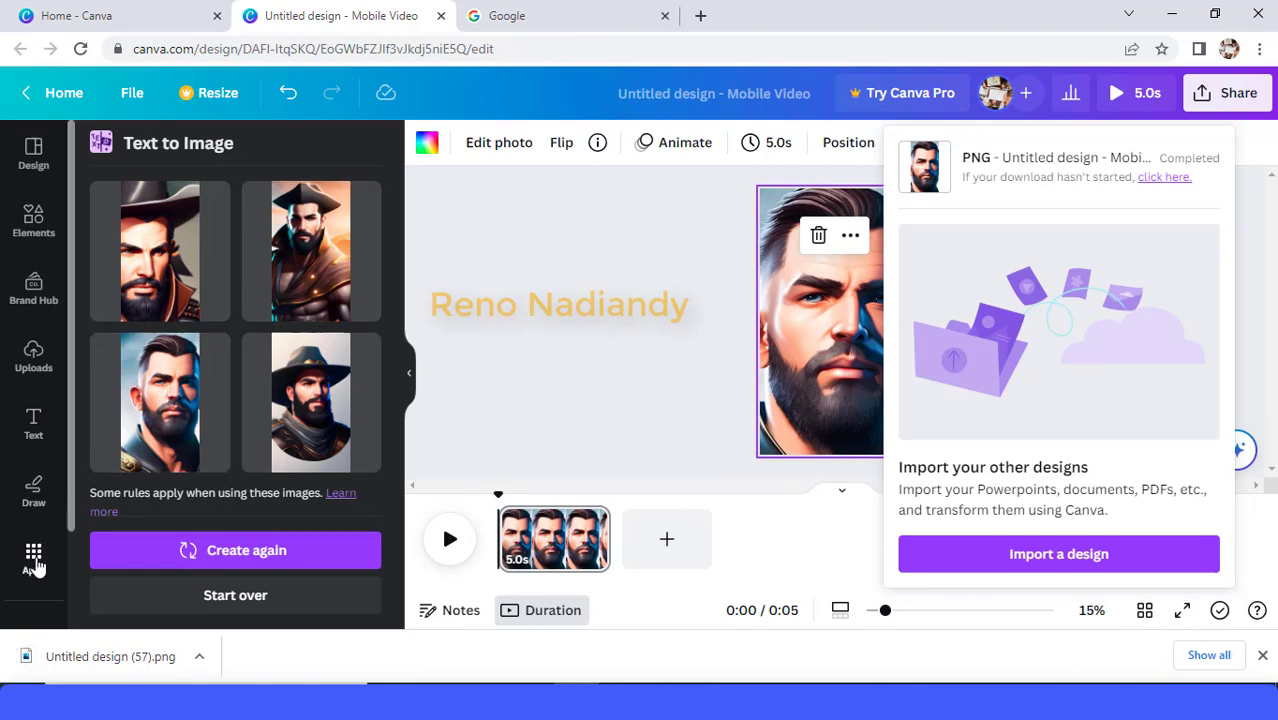
# Add the D-ID AI Presenters app and bring up its D-ID sign-in window
pyautogui.click(33, 558)
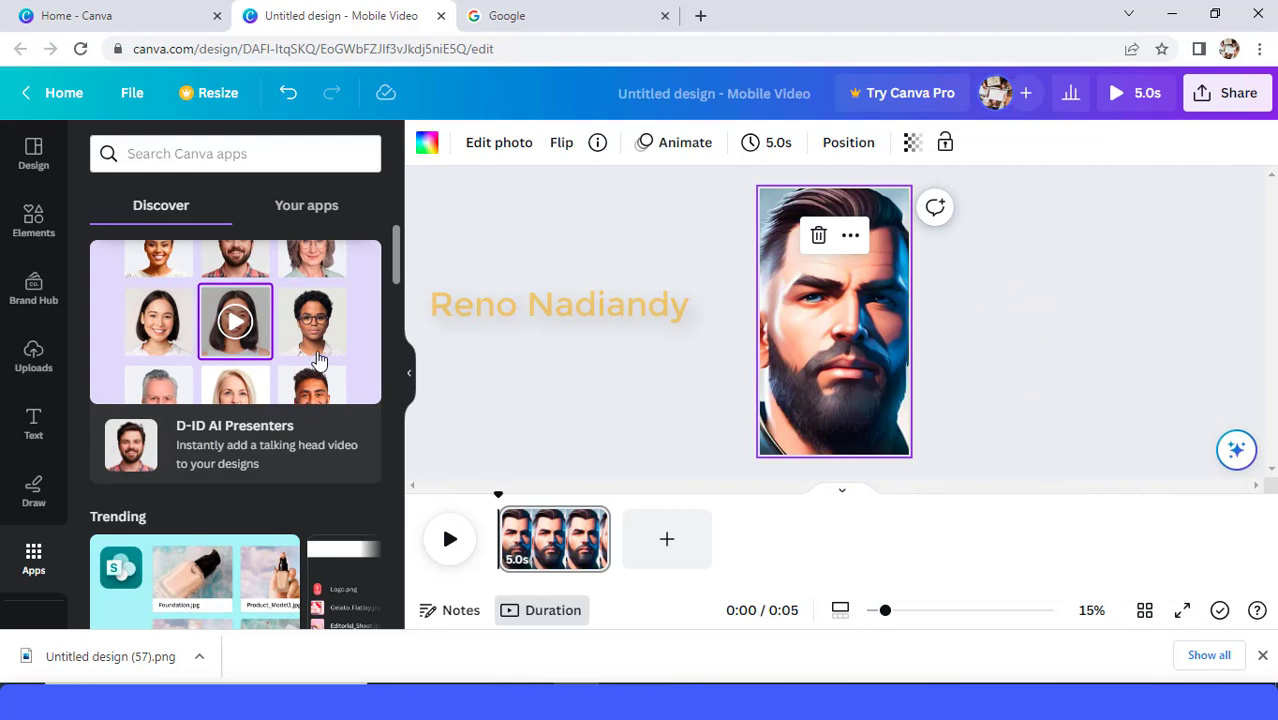
pyautogui.moveTo(314, 356)
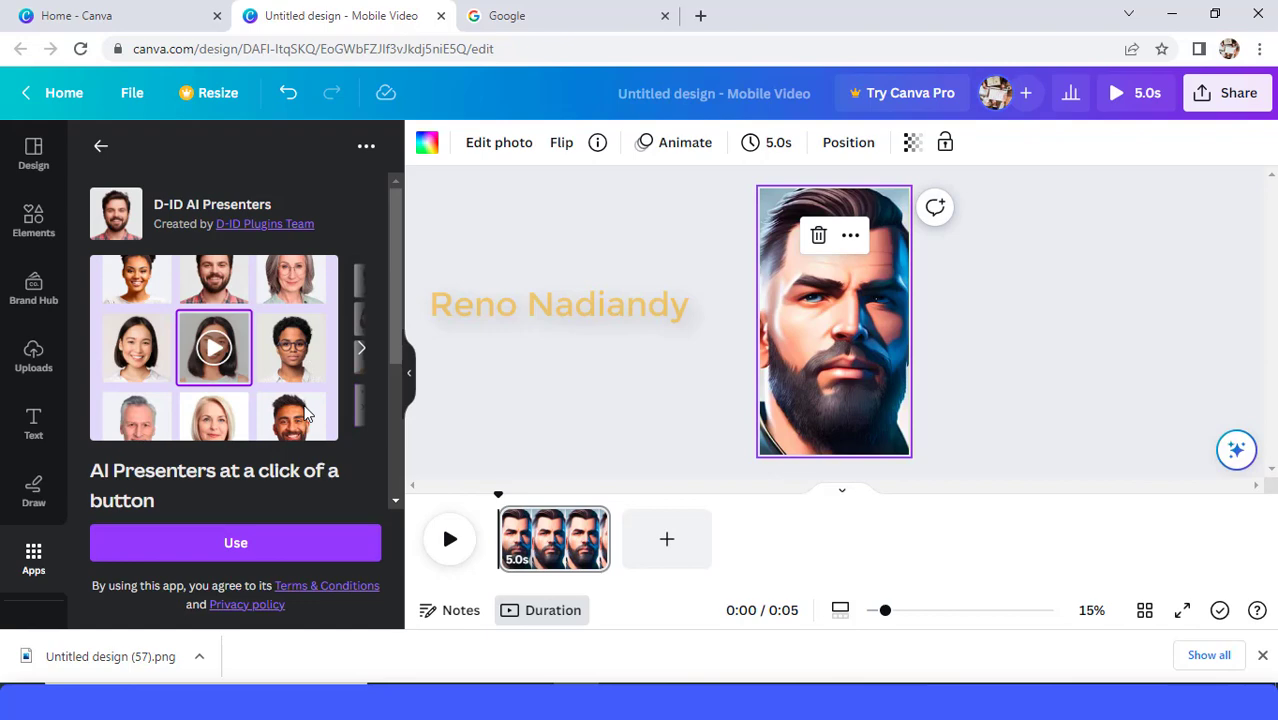
pyautogui.click(235, 542)
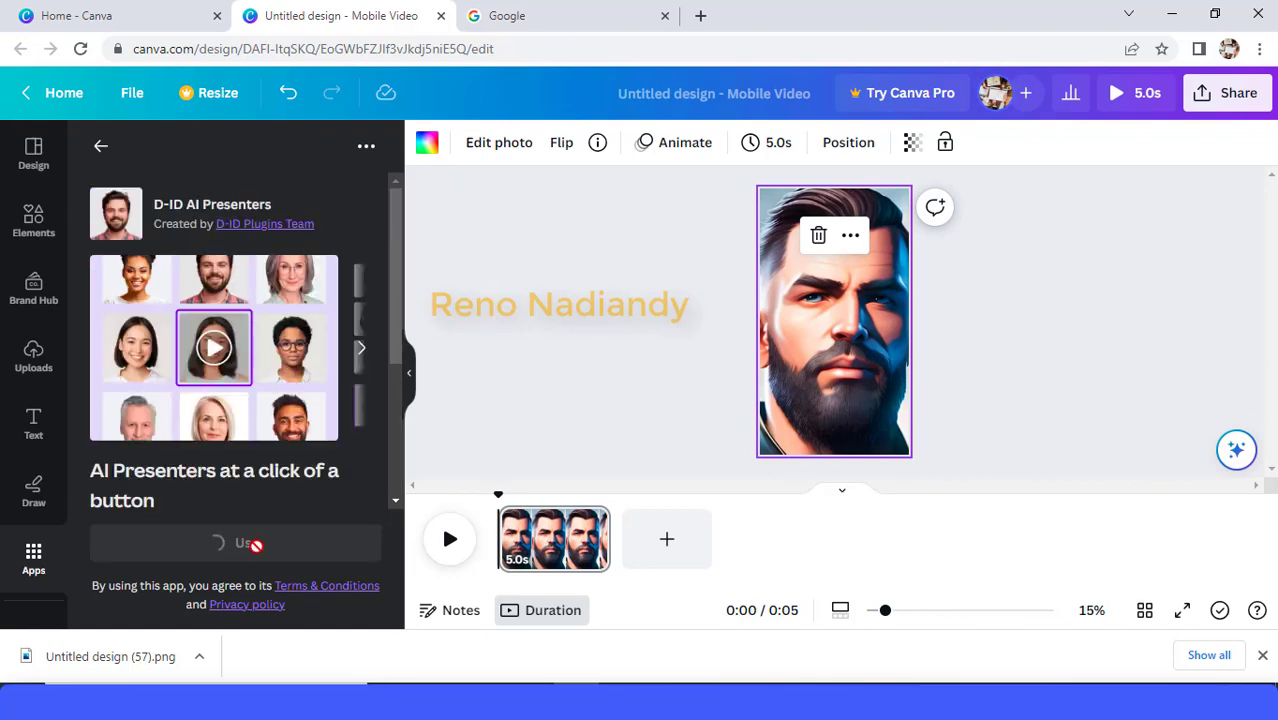
pyautogui.click(235, 543)
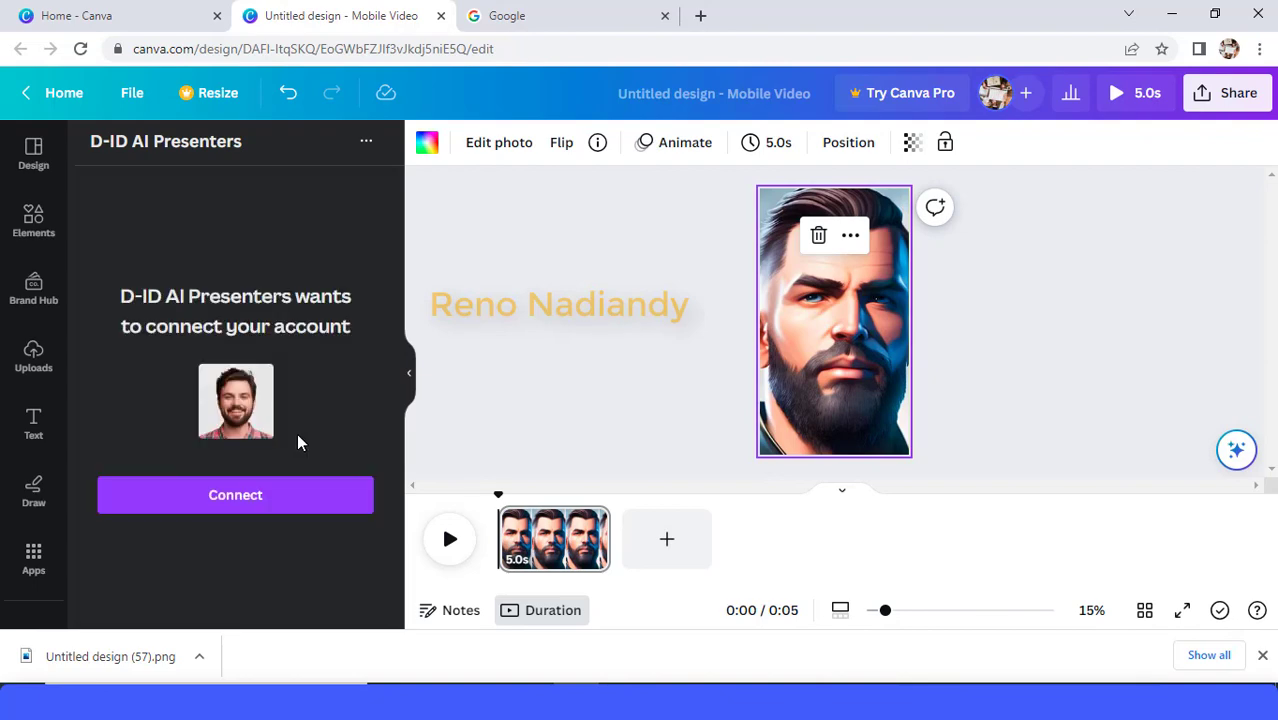
pyautogui.click(235, 495)
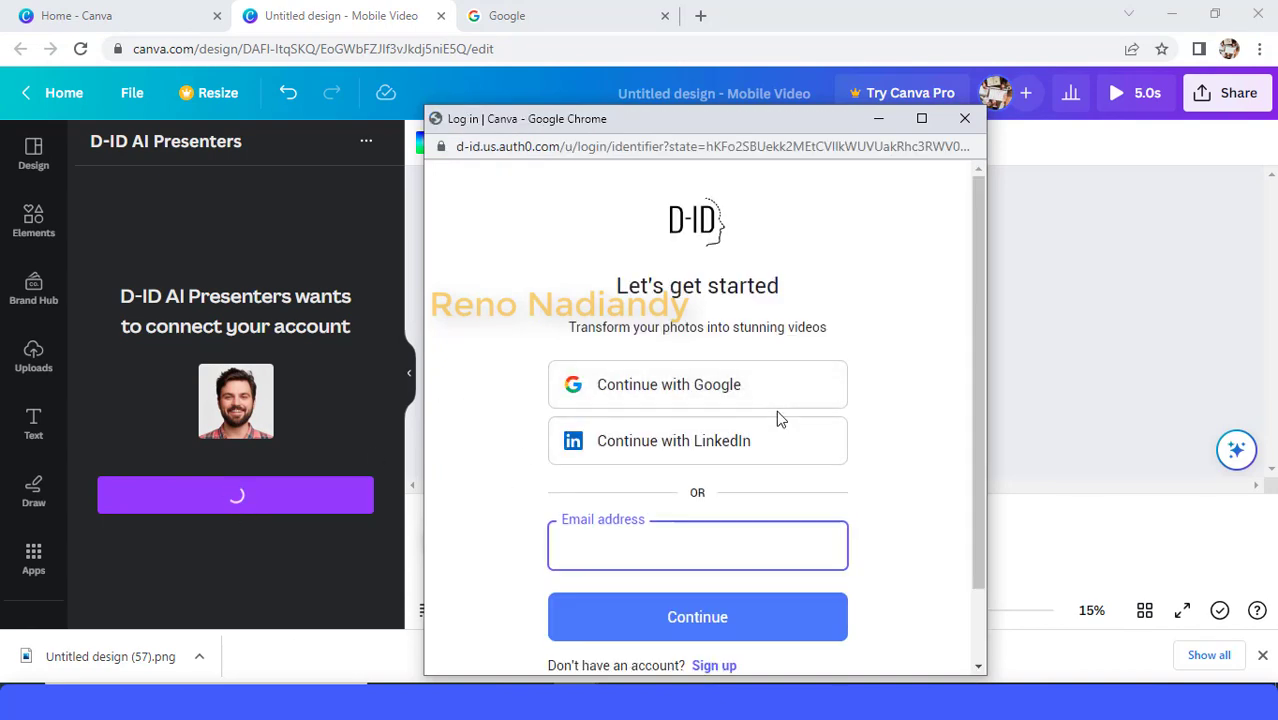
# Sign in to D-ID using a Google account
pyautogui.click(697, 384)
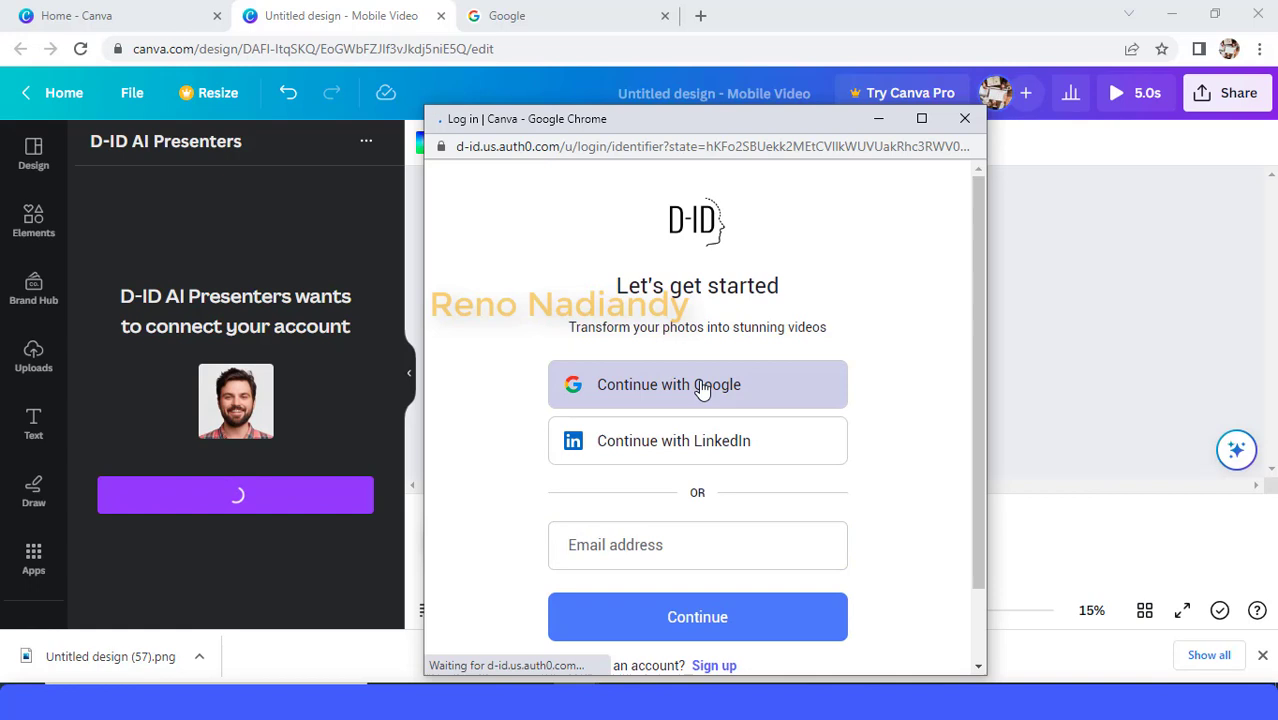
pyautogui.click(697, 384)
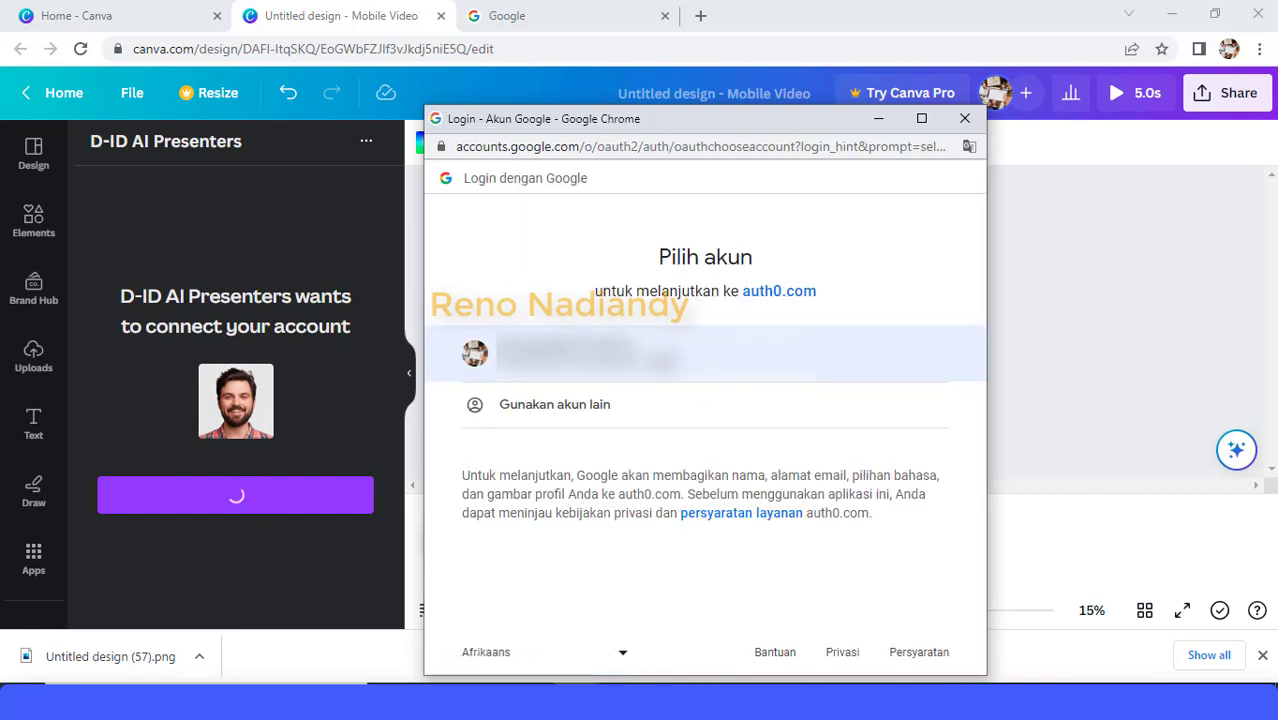
pyautogui.click(705, 353)
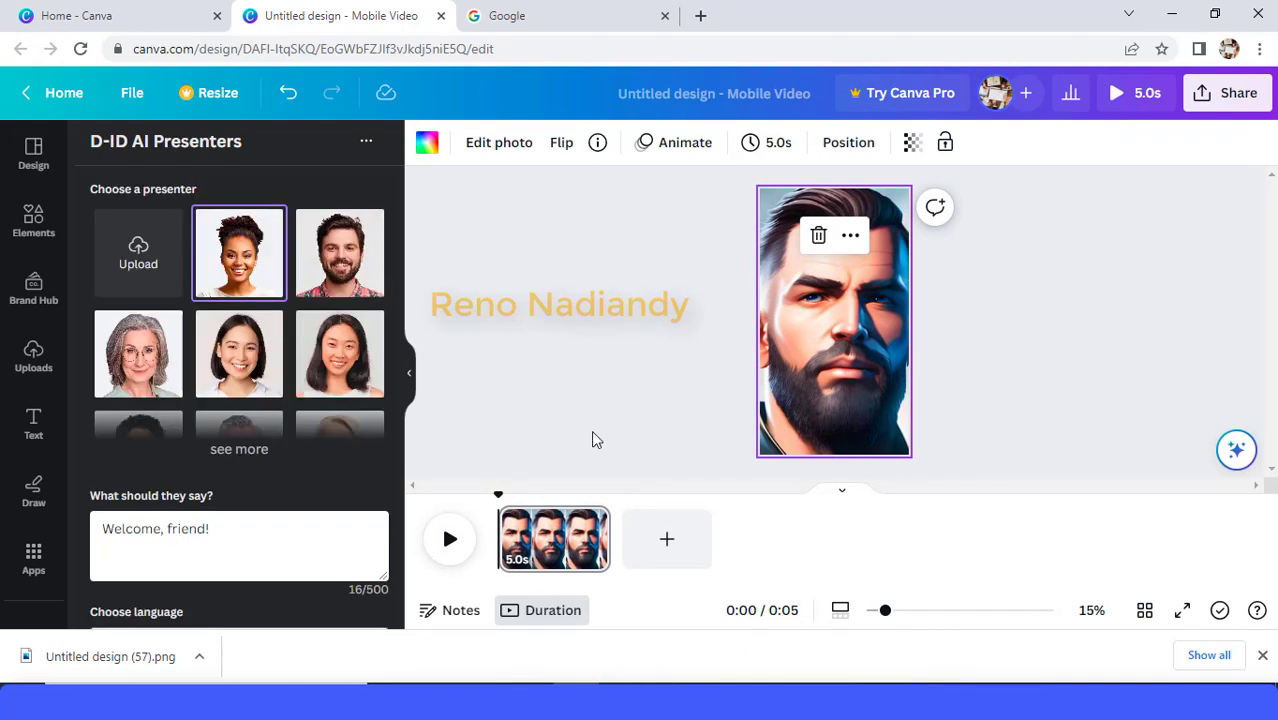
pyautogui.moveTo(153, 267)
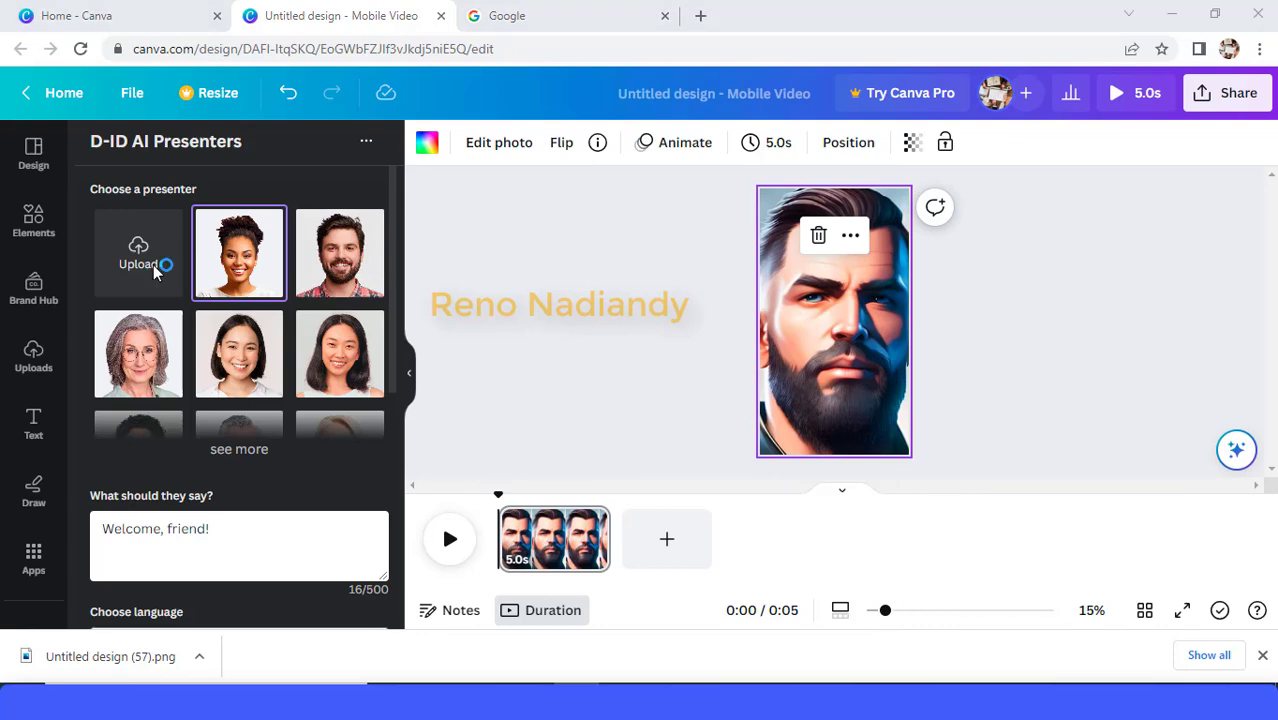
# Upload the bearded portrait as a presenter and enter the Canva talking-photo script
pyautogui.click(138, 253)
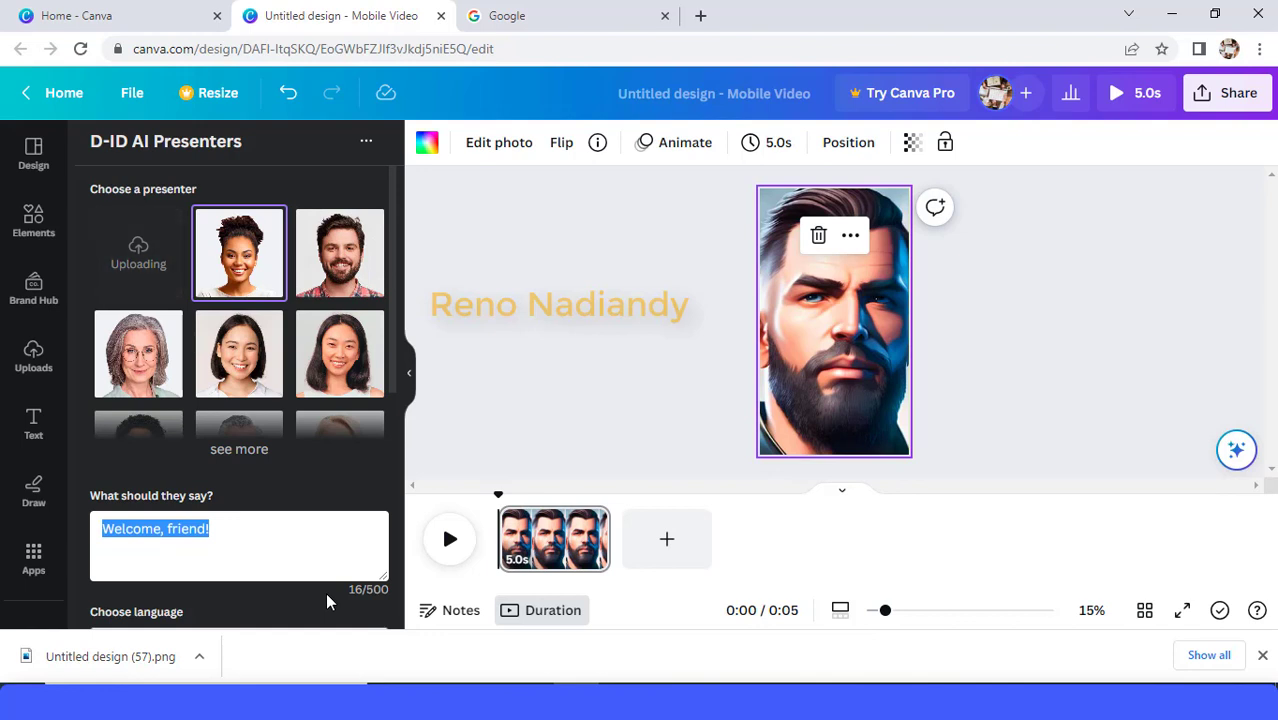
pyautogui.write("Canva which can make your photo talking like me. You see, i am amazing, right? so, let's start learning.")
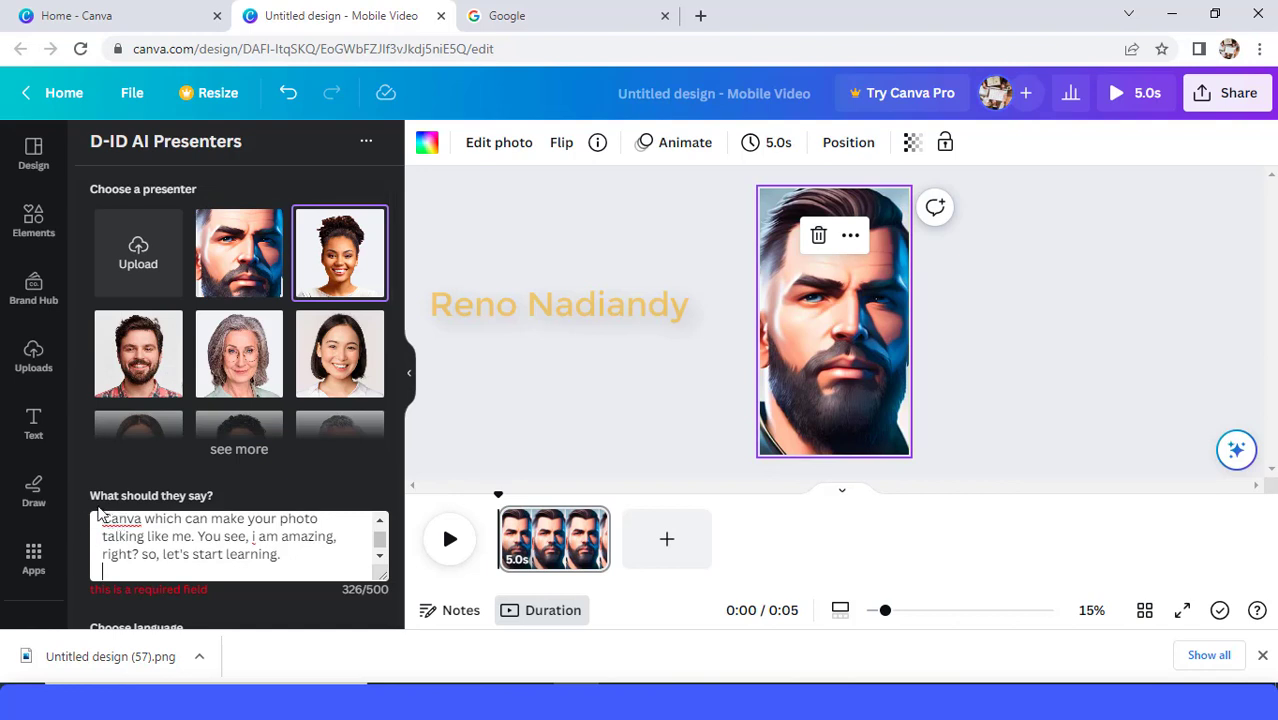
pyautogui.moveTo(238, 277)
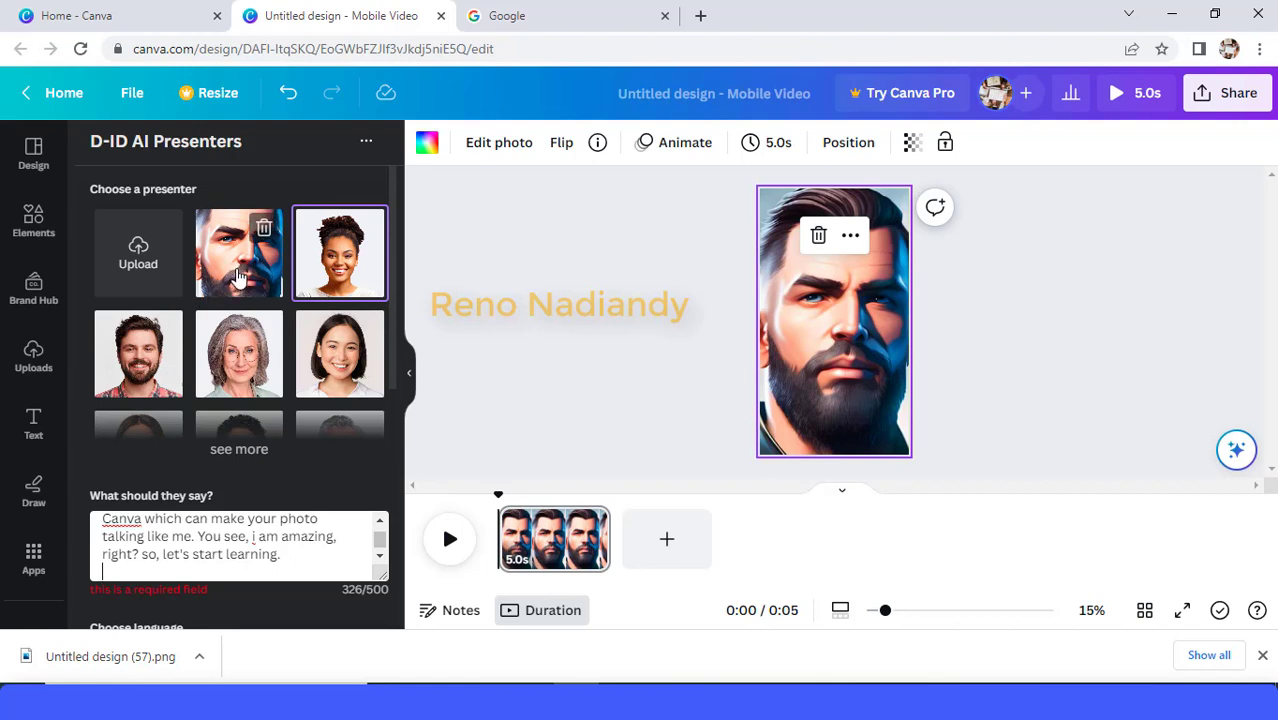
# Set the presenter's voice to Guy with a friendly speaking style
pyautogui.scroll(-3)
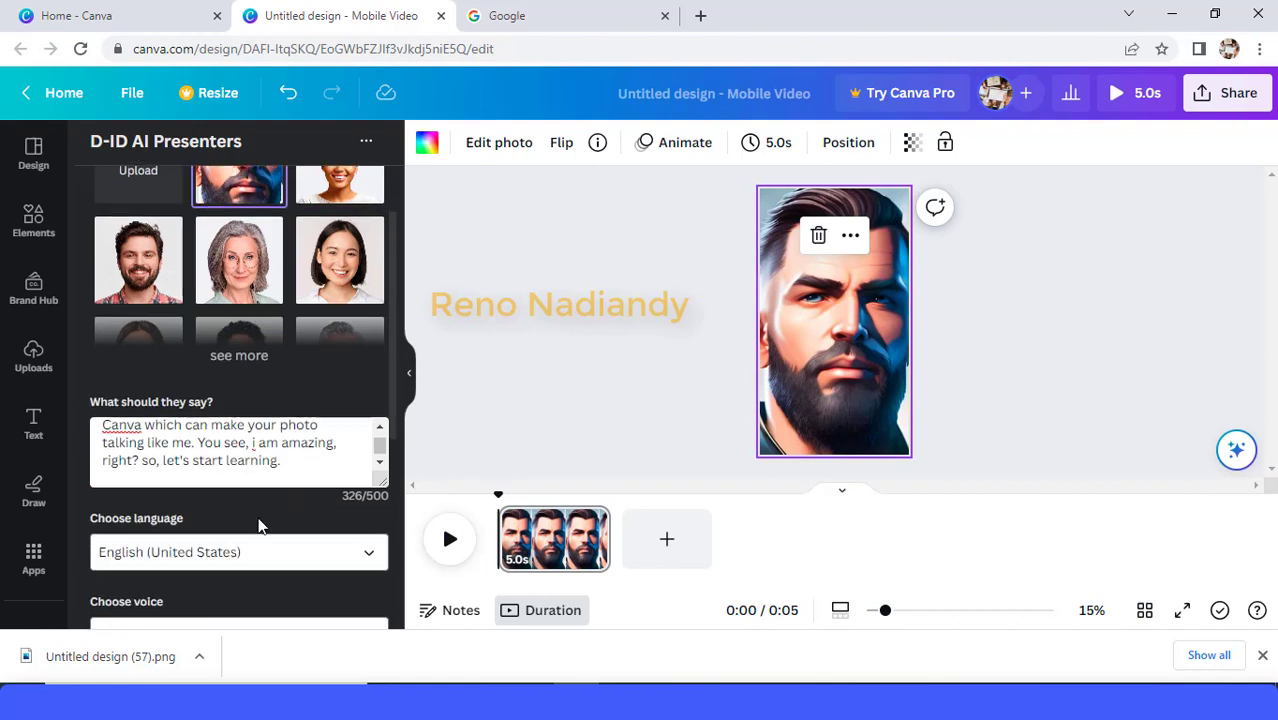
pyautogui.scroll(-3)
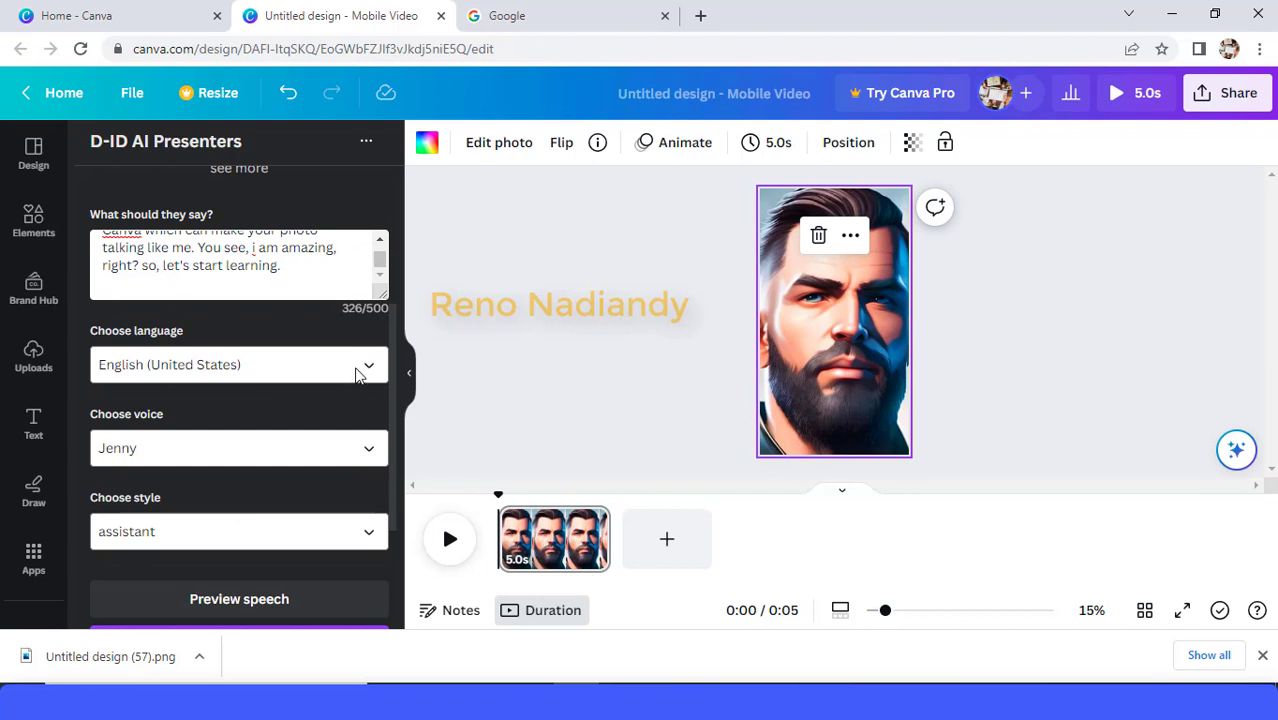
pyautogui.click(238, 364)
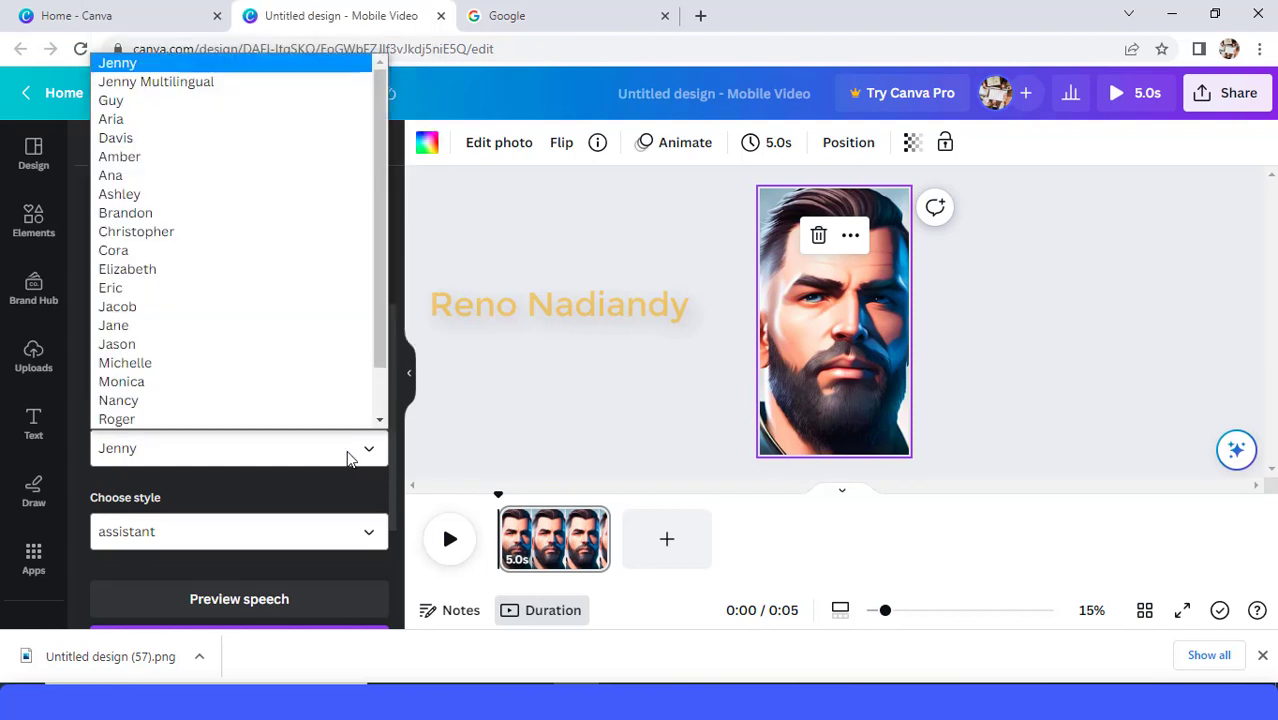
pyautogui.moveTo(111, 100)
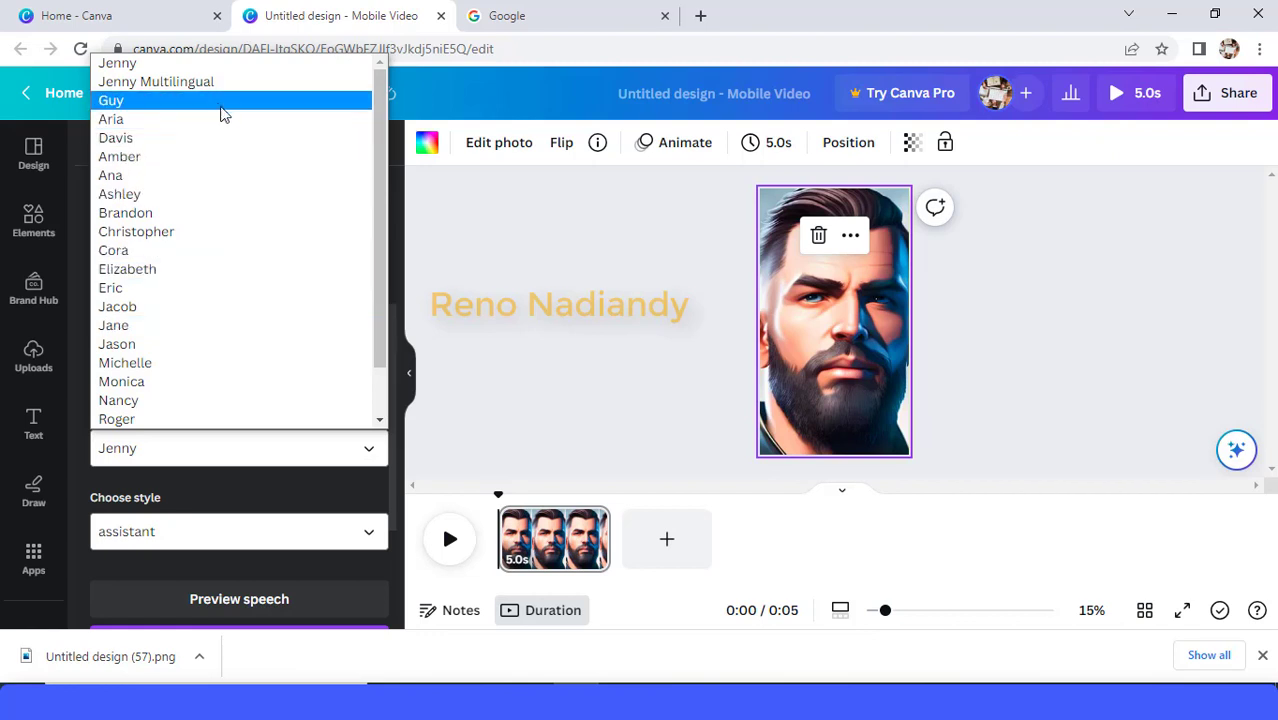
pyautogui.click(111, 100)
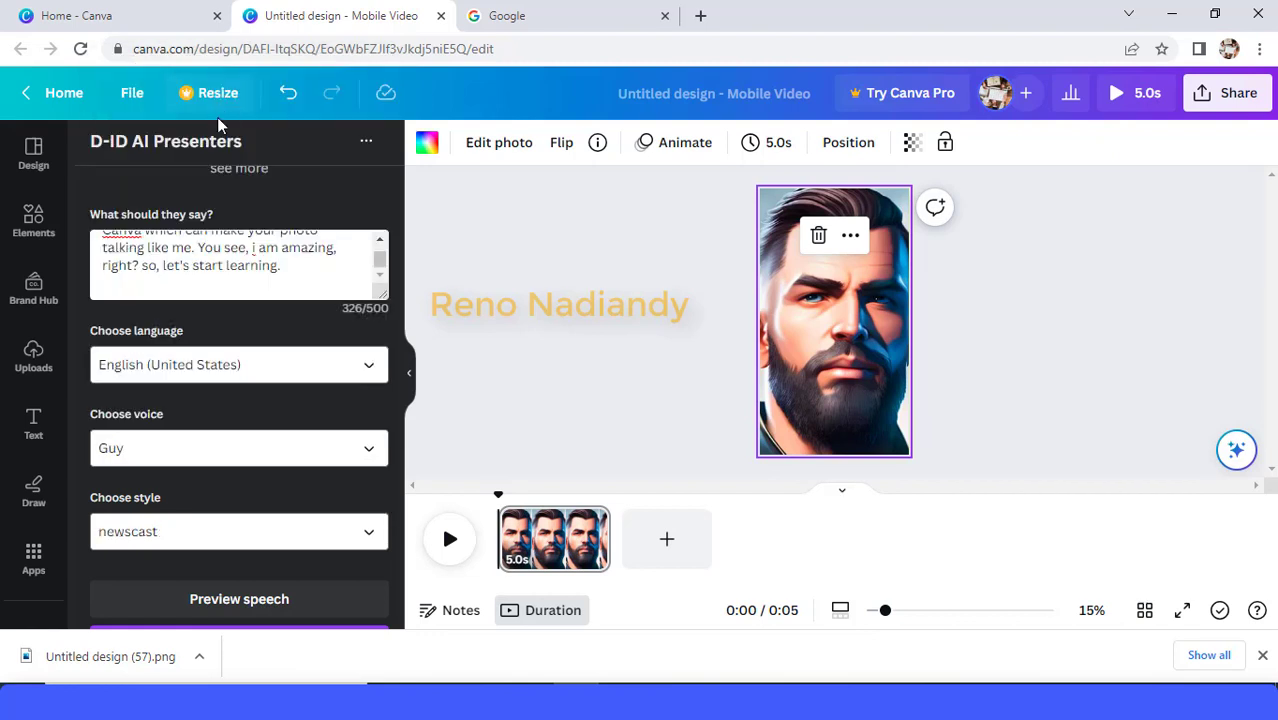
pyautogui.scroll(-3)
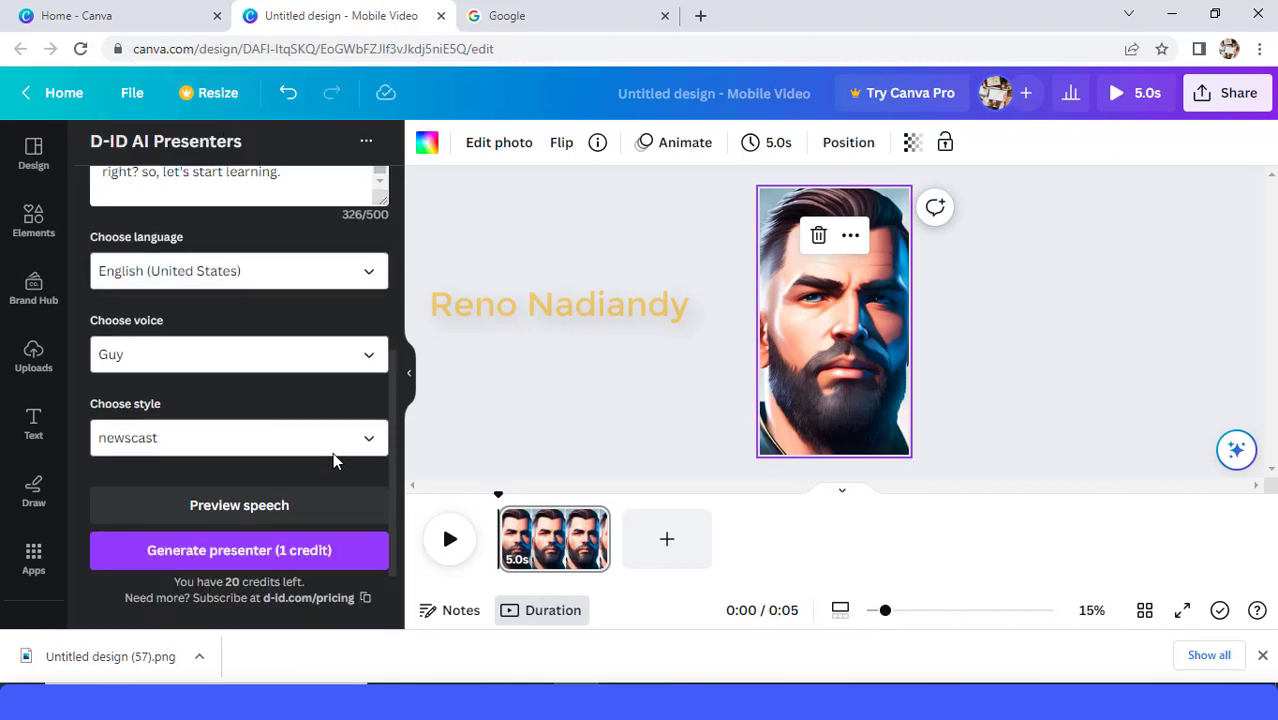
pyautogui.click(238, 437)
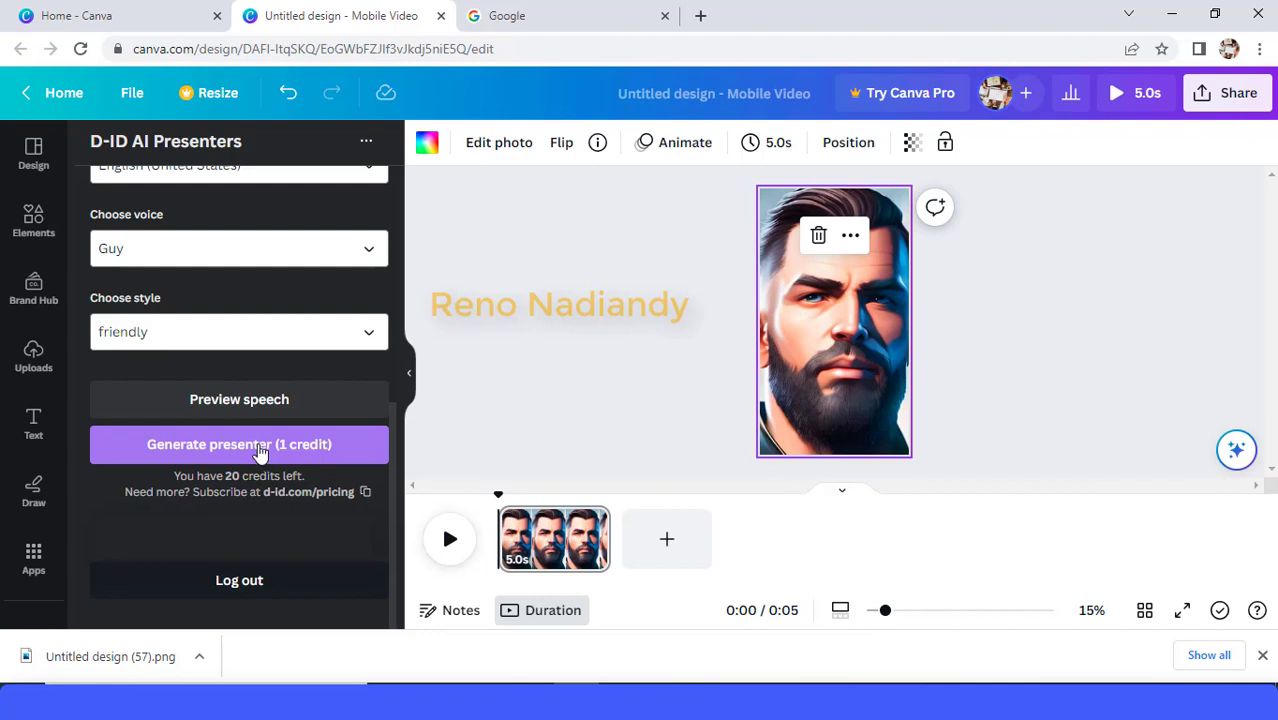
# Generate the 25.5-second talking presenter video, fill the page with it, and preview it
pyautogui.click(239, 444)
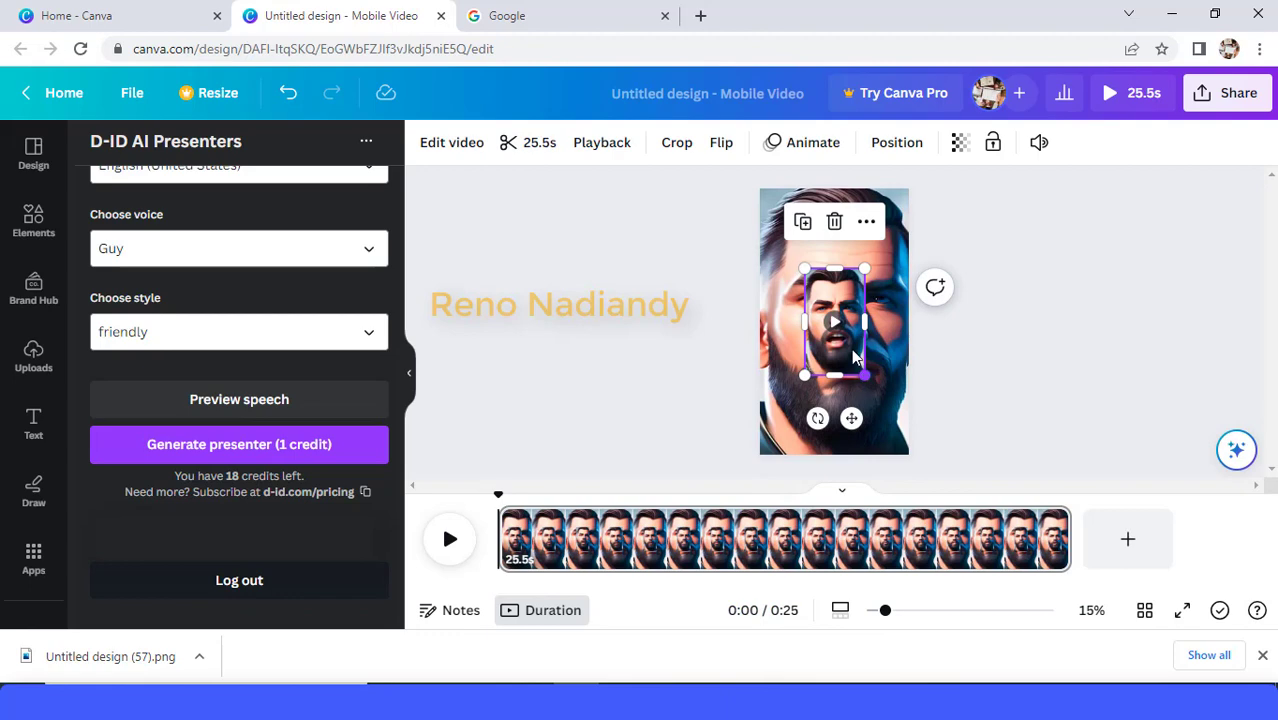
pyautogui.rightClick(855, 357)
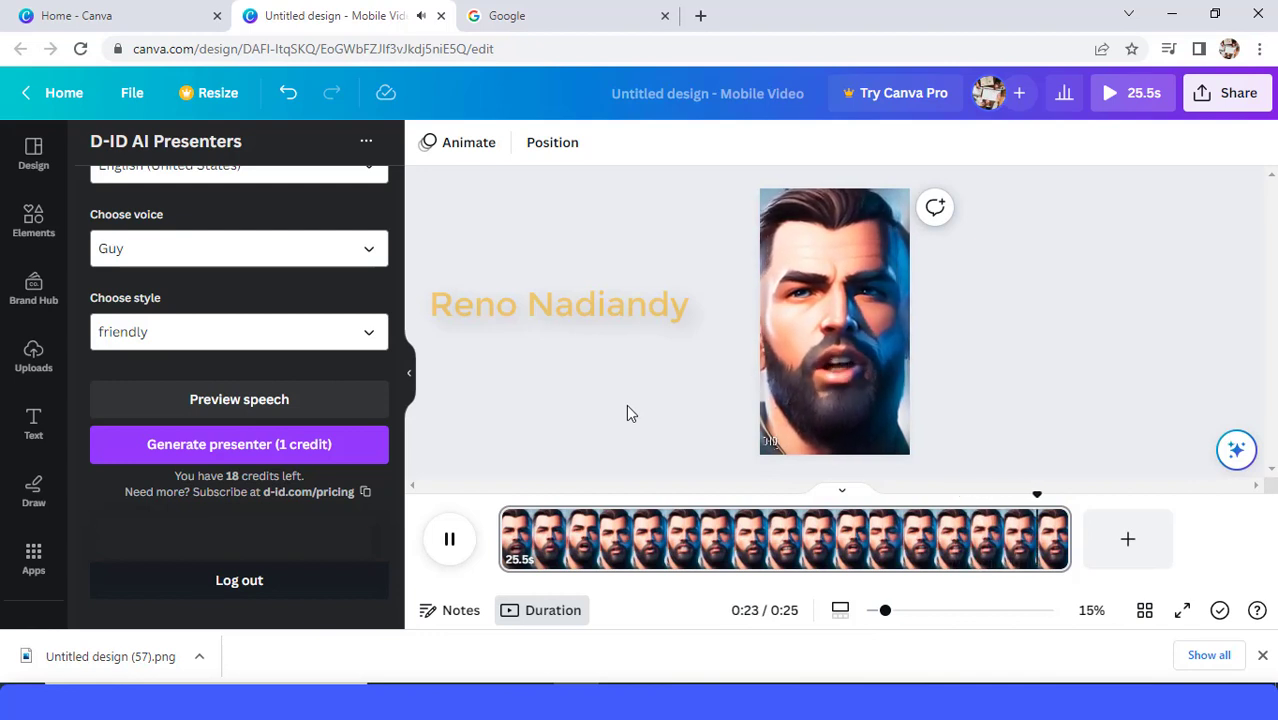
pyautogui.click(449, 538)
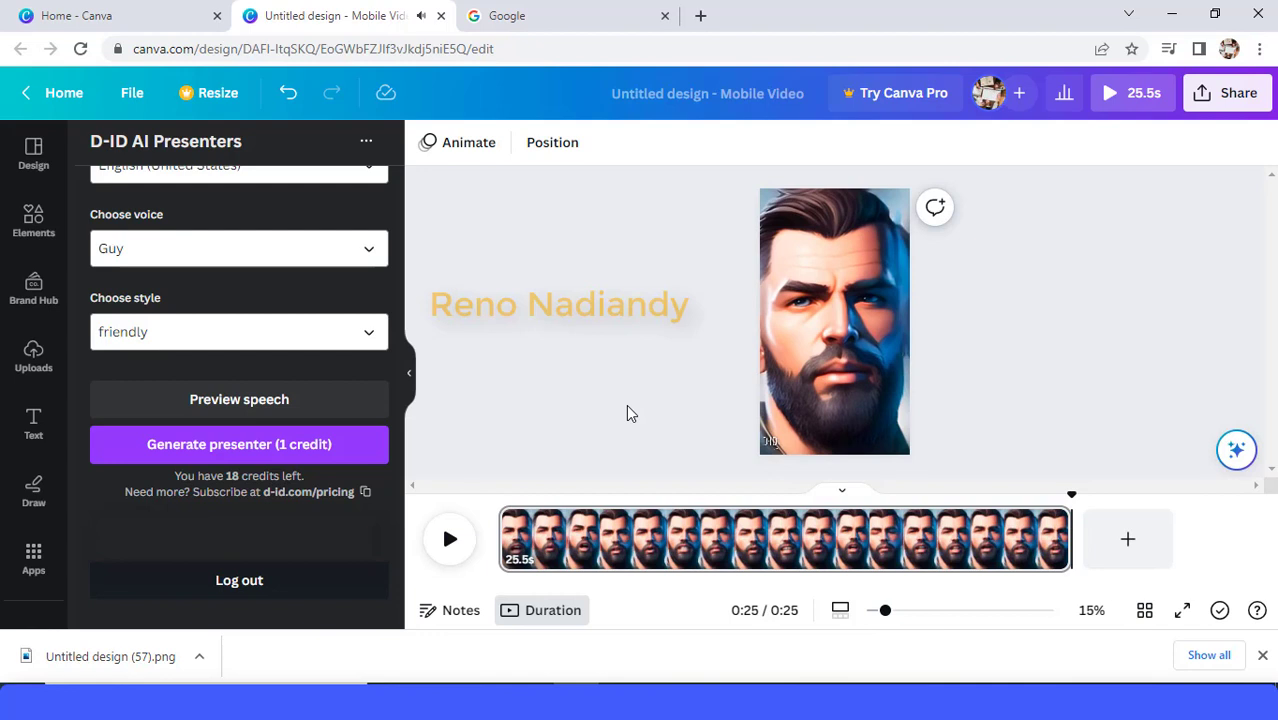